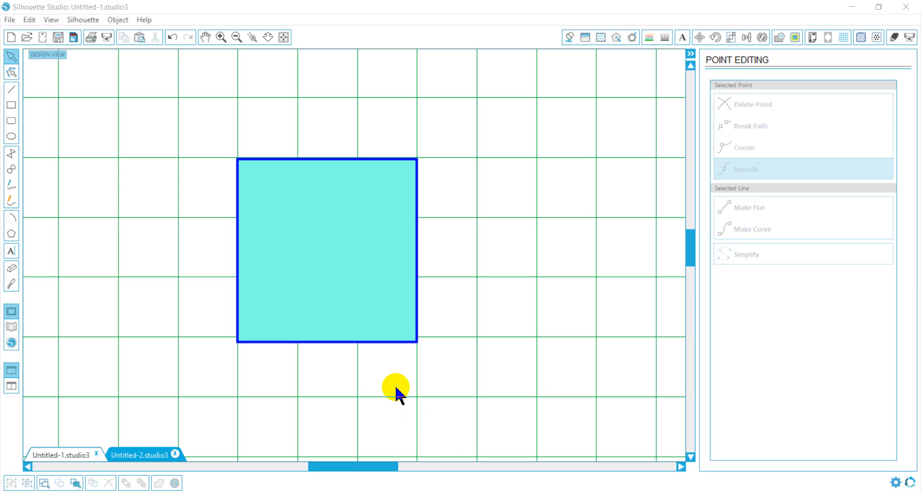
mouse_move(346, 163)
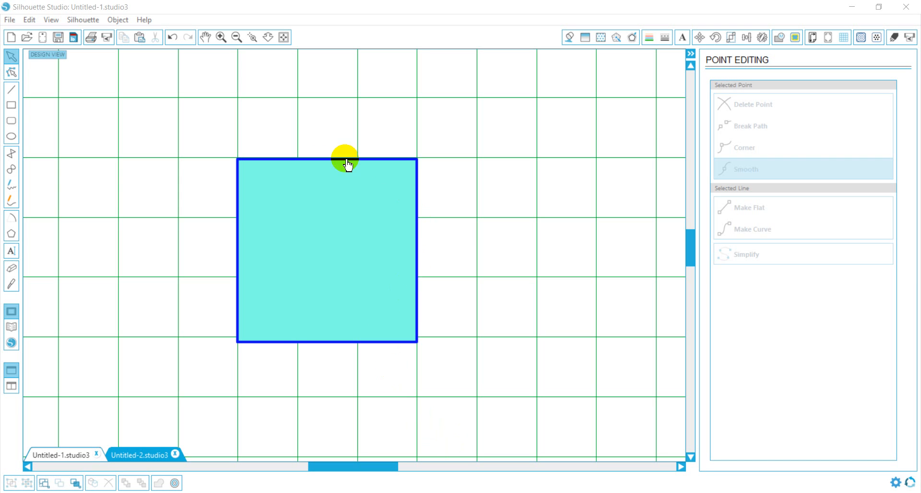
mouse_move(341, 168)
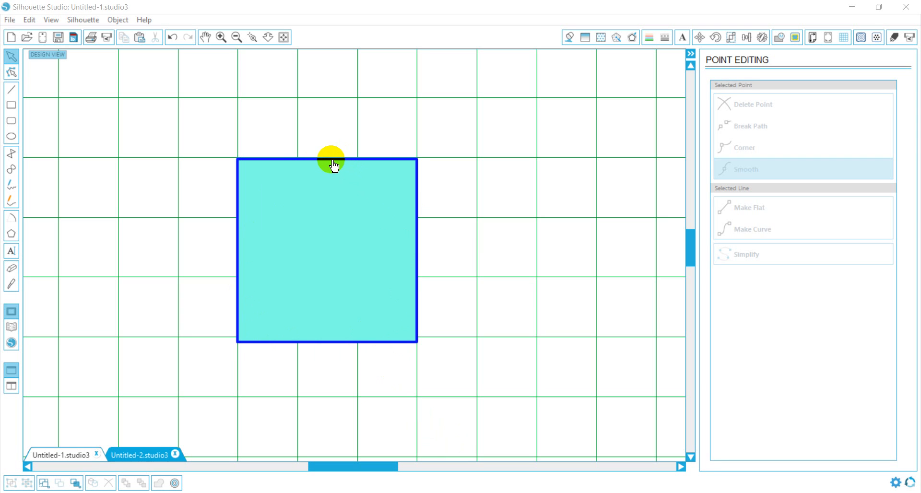
Step: Drag the square's top-right corner point outward, then back to square up the shape
click(330, 161)
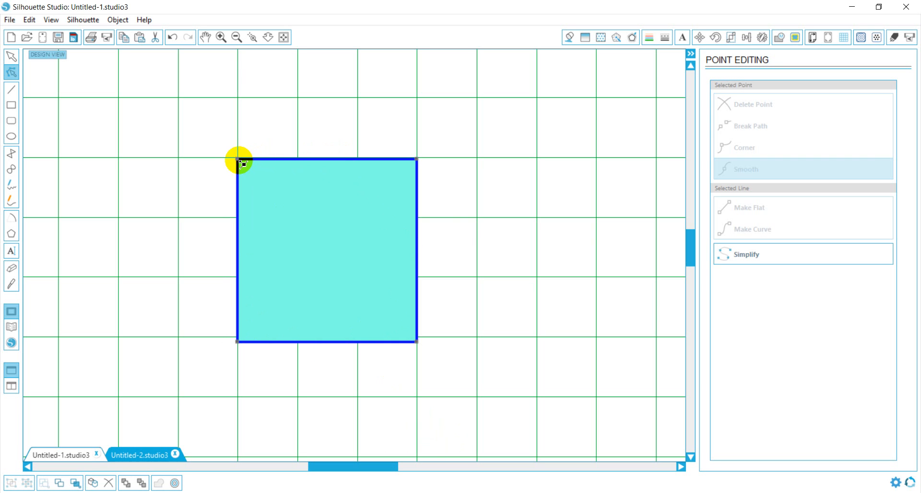
mouse_move(297, 352)
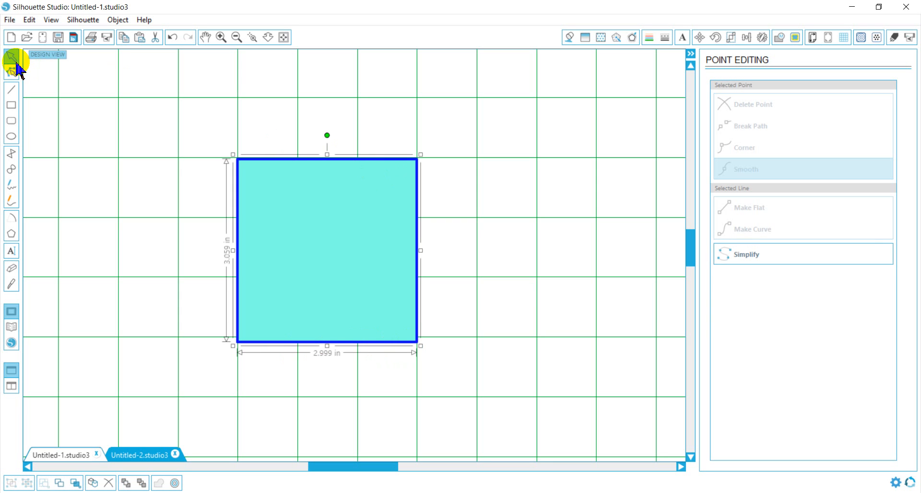
click(11, 56)
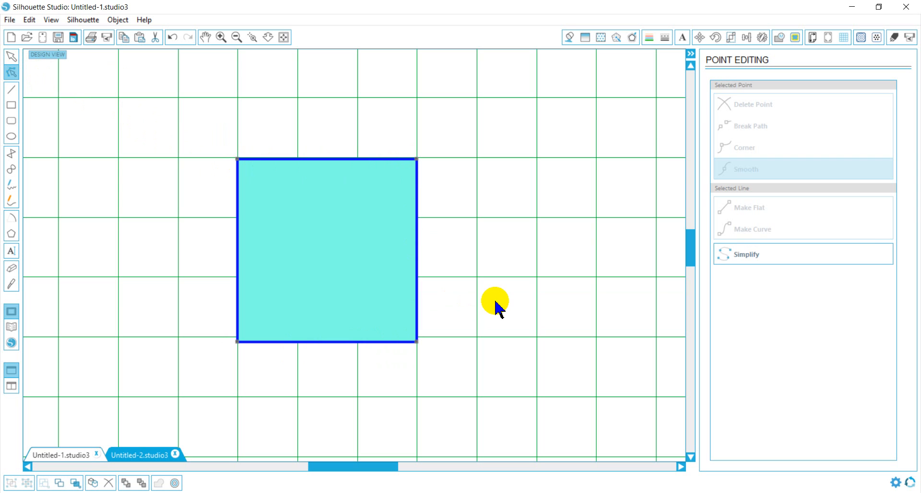
mouse_move(423, 173)
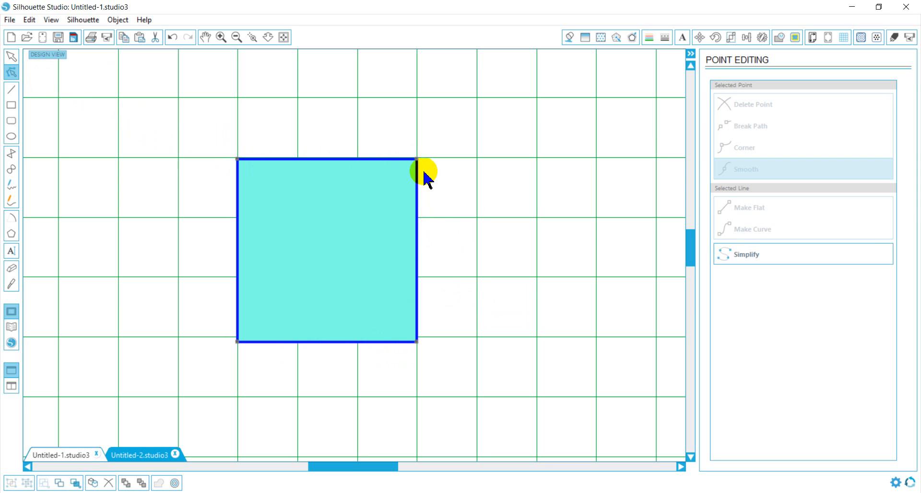
mouse_move(420, 164)
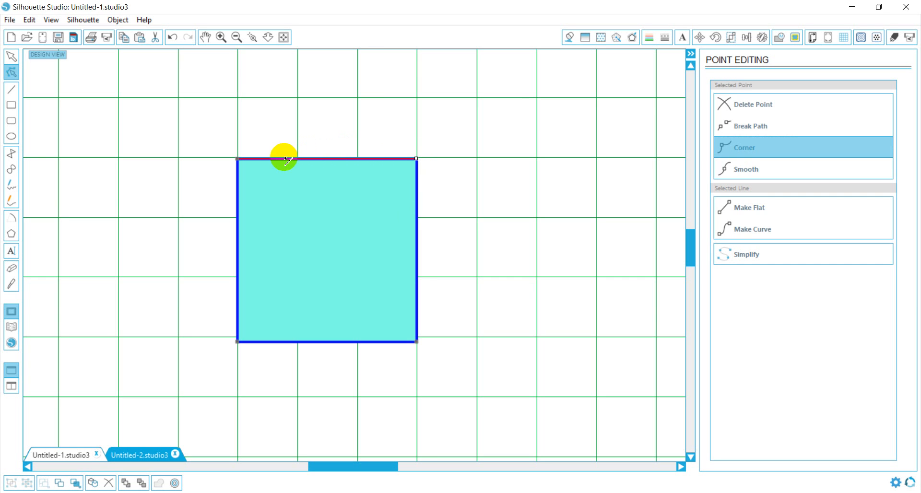
mouse_move(374, 147)
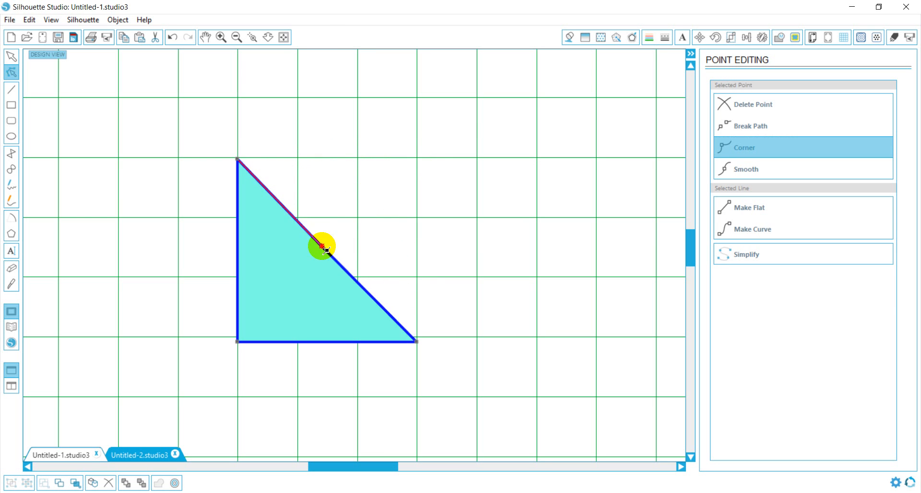
drag(323, 246, 429, 145)
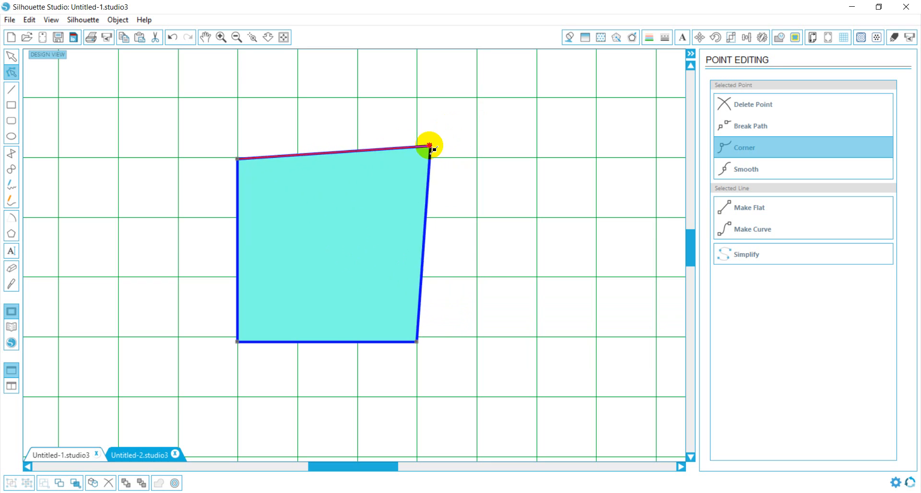
drag(429, 144, 412, 158)
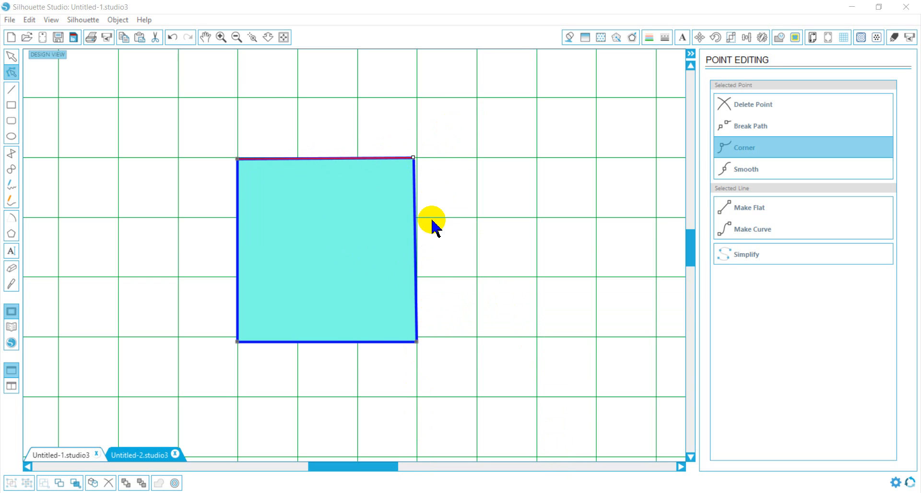
click(57, 94)
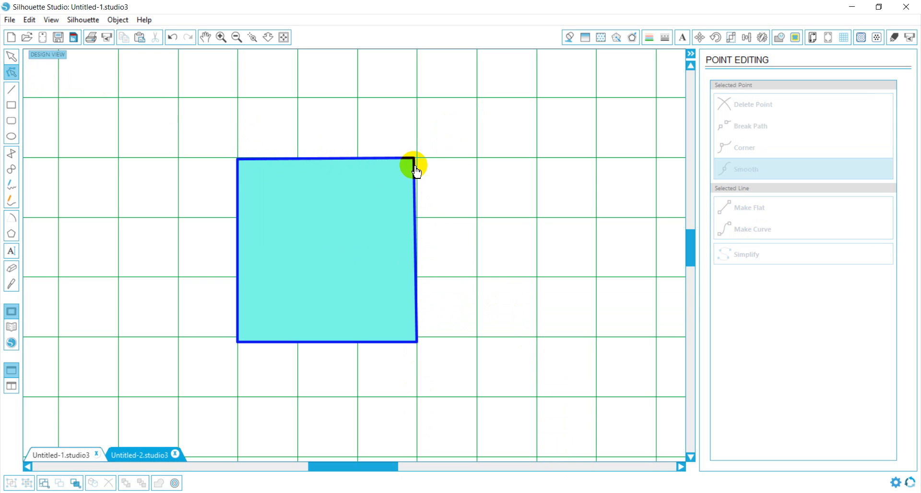
click(414, 162)
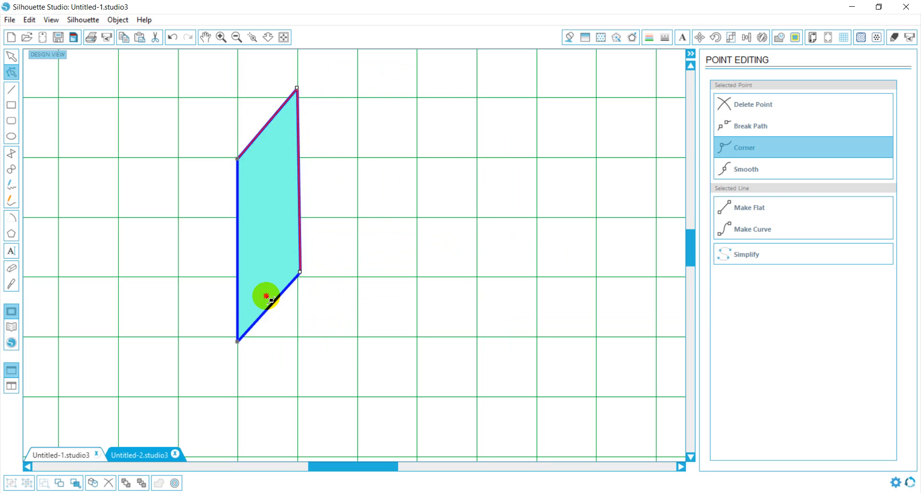
drag(269, 296, 437, 309)
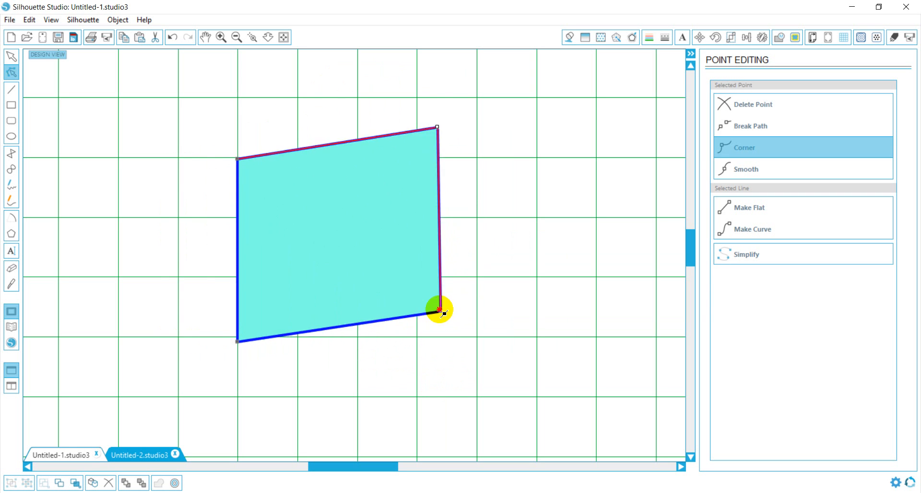
drag(437, 312, 411, 342)
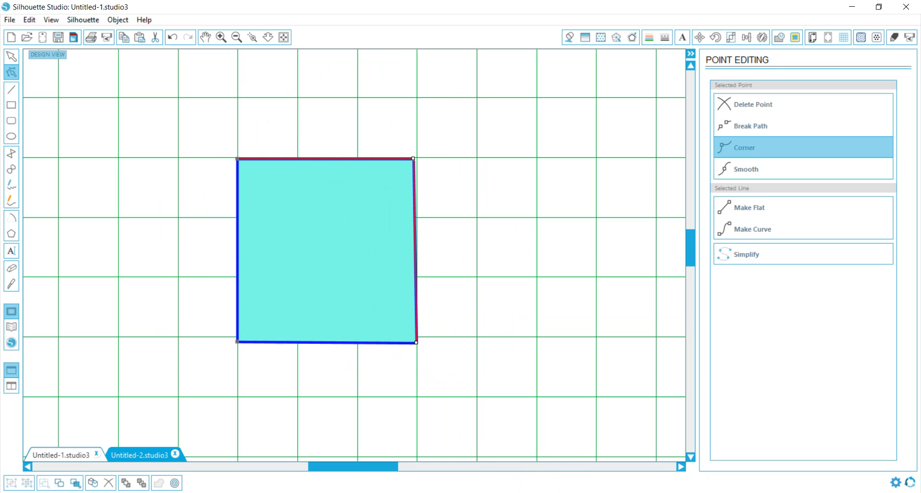
mouse_move(434, 417)
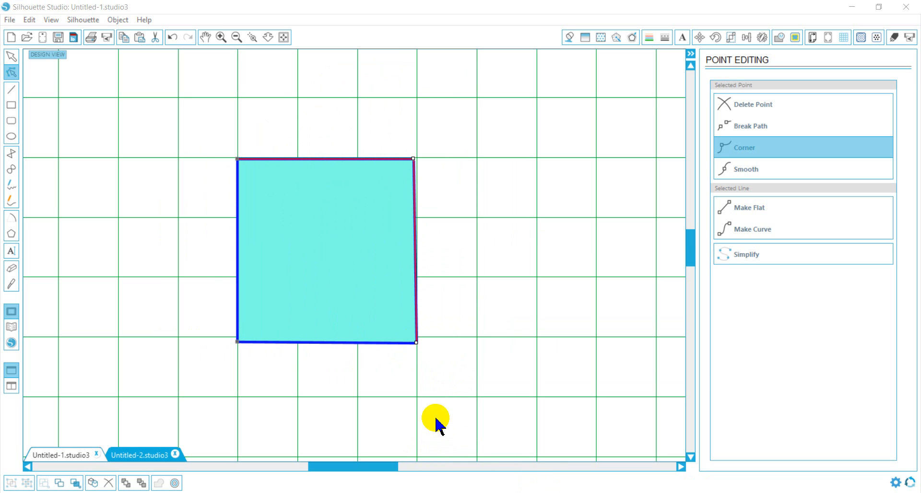
mouse_move(376, 340)
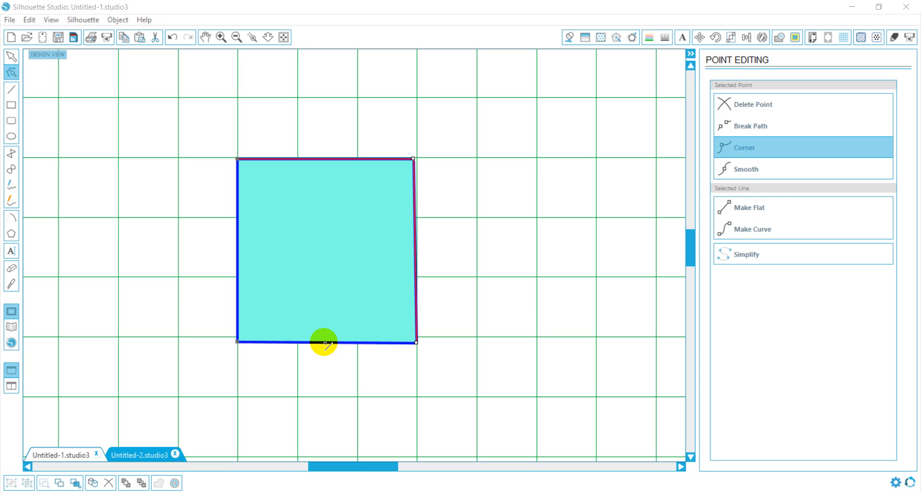
Step: Add a point on the bottom edge, pull it into a tip, then delete it
click(746, 168)
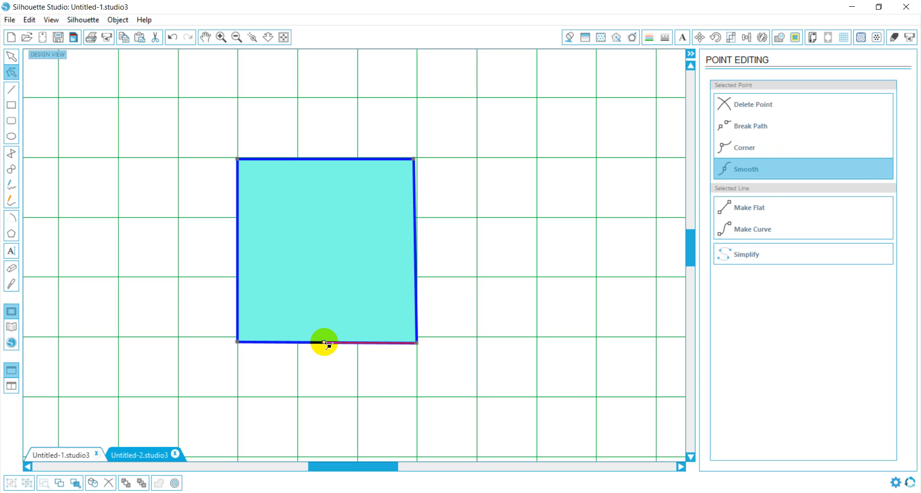
drag(325, 344, 329, 373)
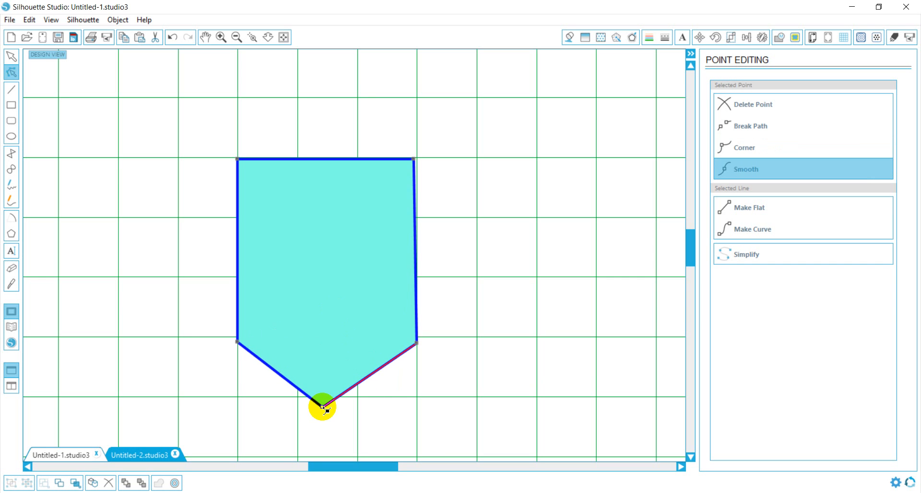
mouse_move(383, 432)
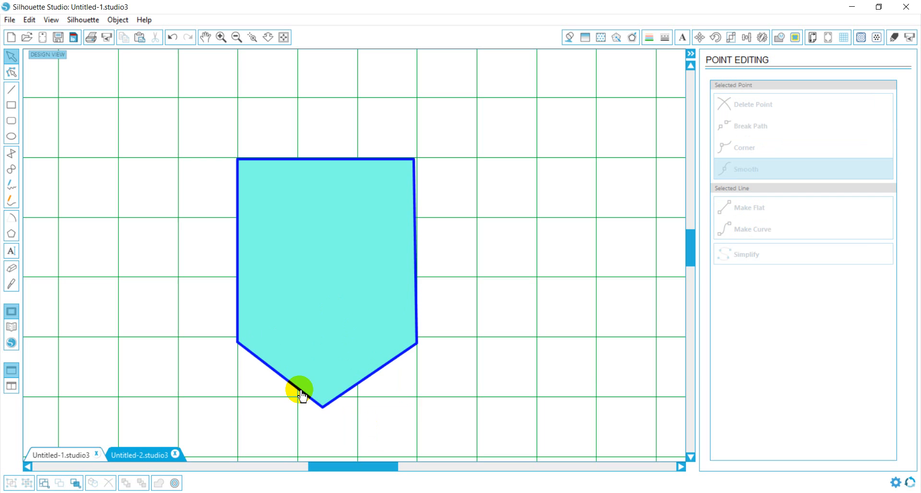
drag(299, 391, 322, 409)
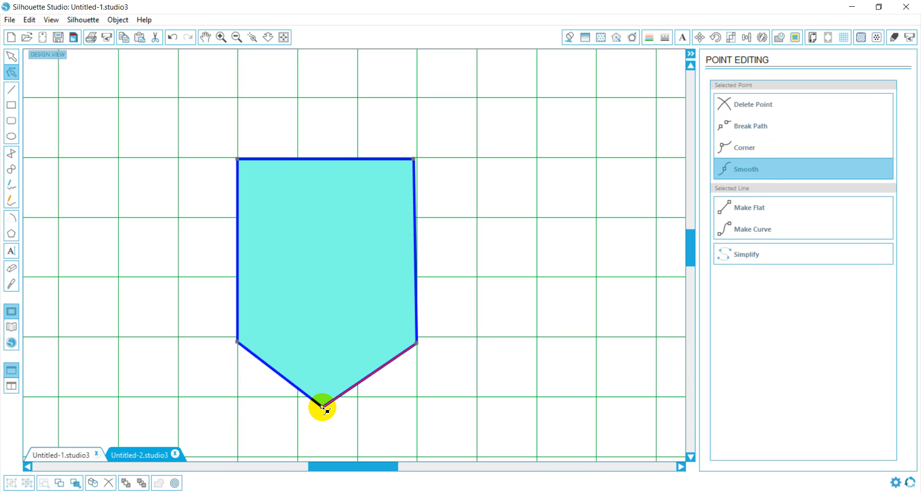
right_click(322, 408)
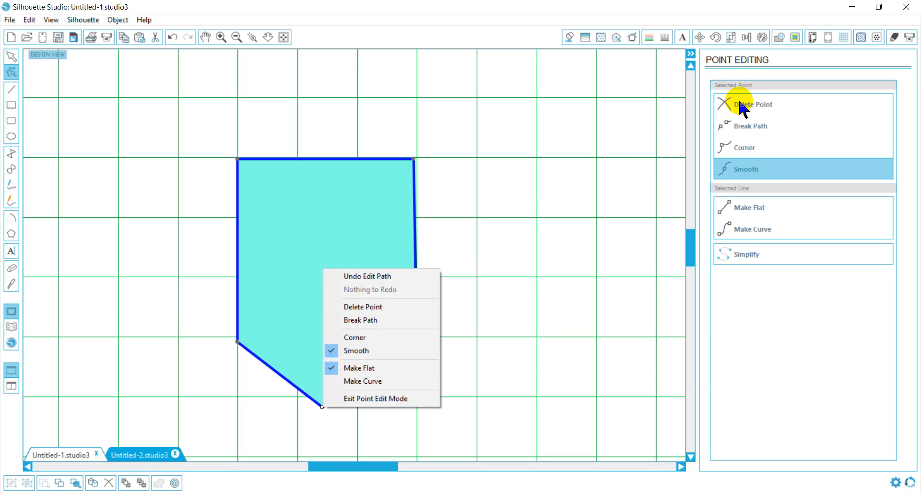
click(355, 337)
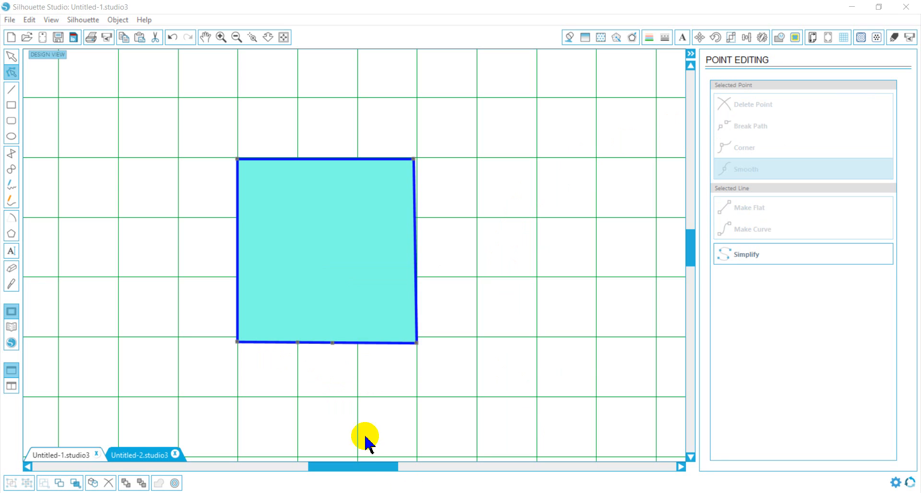
mouse_move(298, 345)
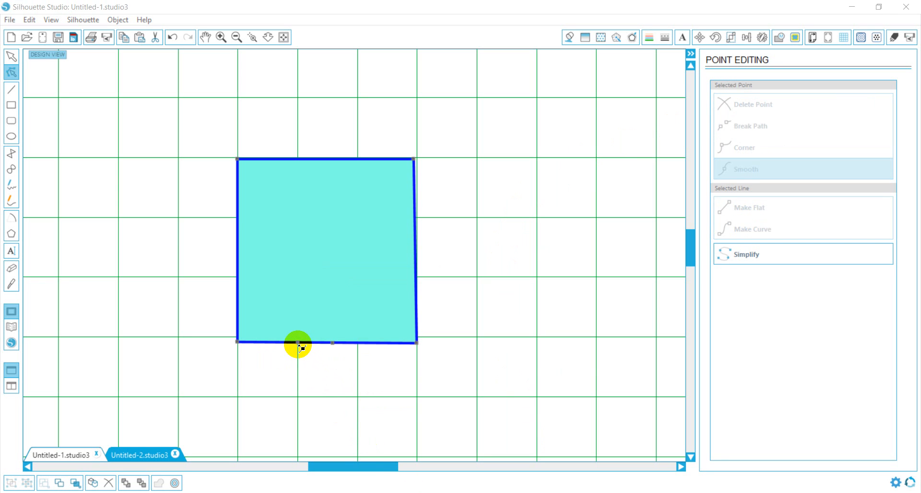
Step: Pull a bottom-edge point into a tip, flatten it, then make the bottom-right point a corner
click(297, 342)
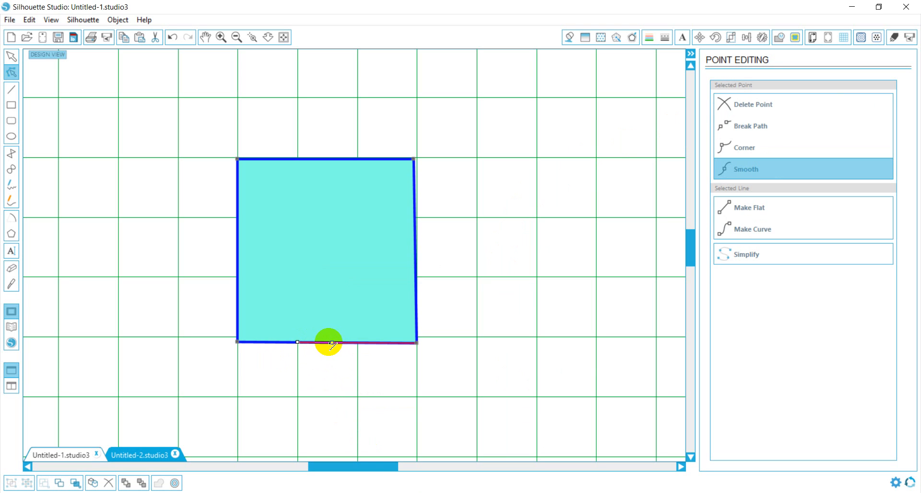
drag(328, 343, 321, 362)
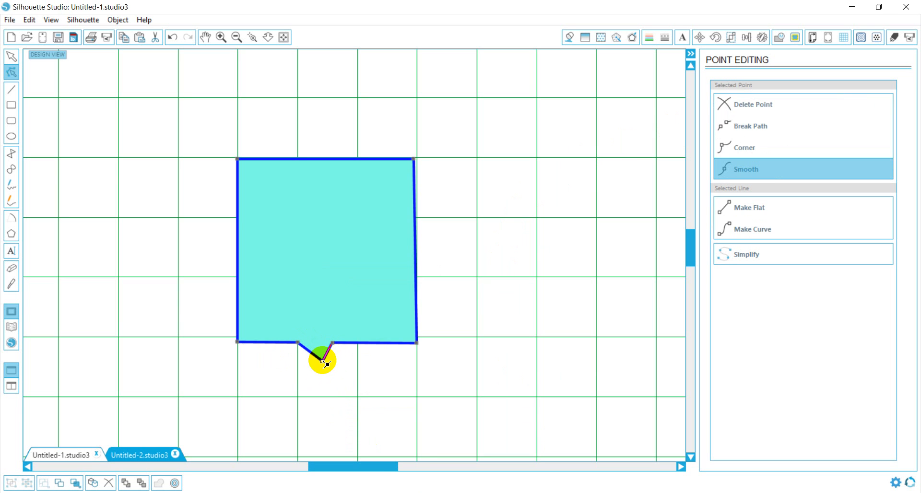
drag(321, 362, 325, 344)
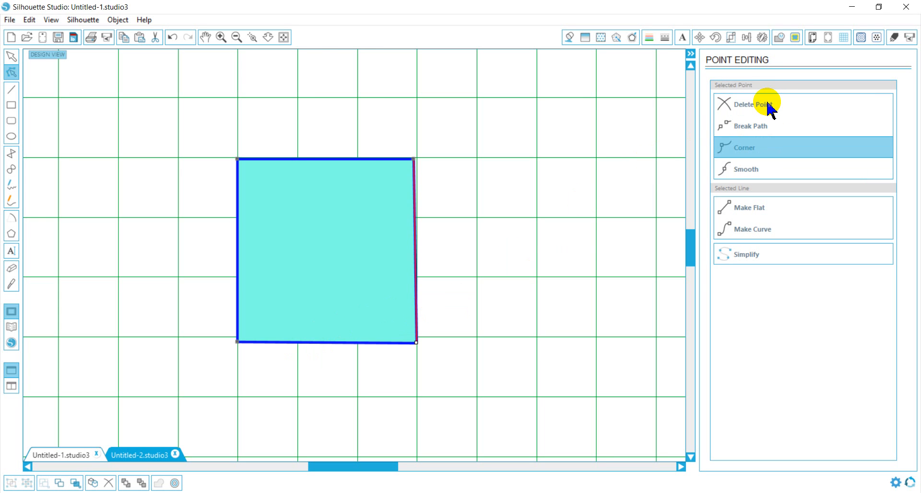
mouse_move(767, 109)
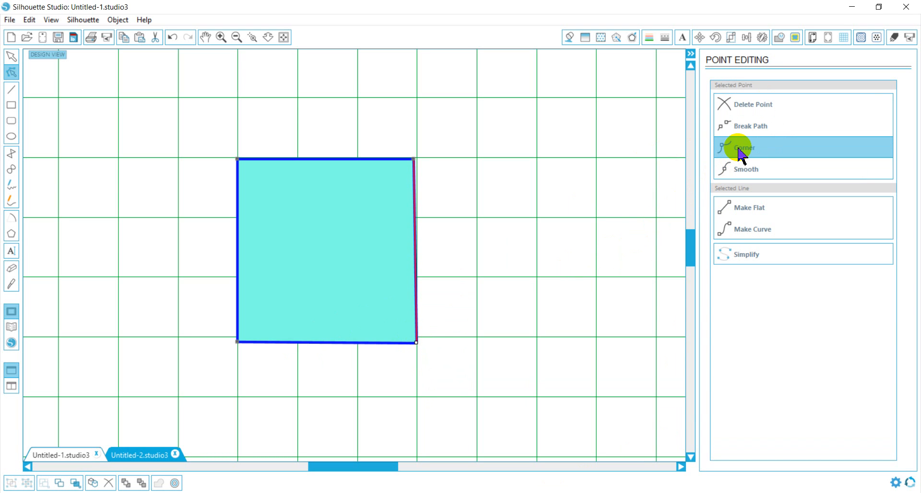
mouse_move(744, 176)
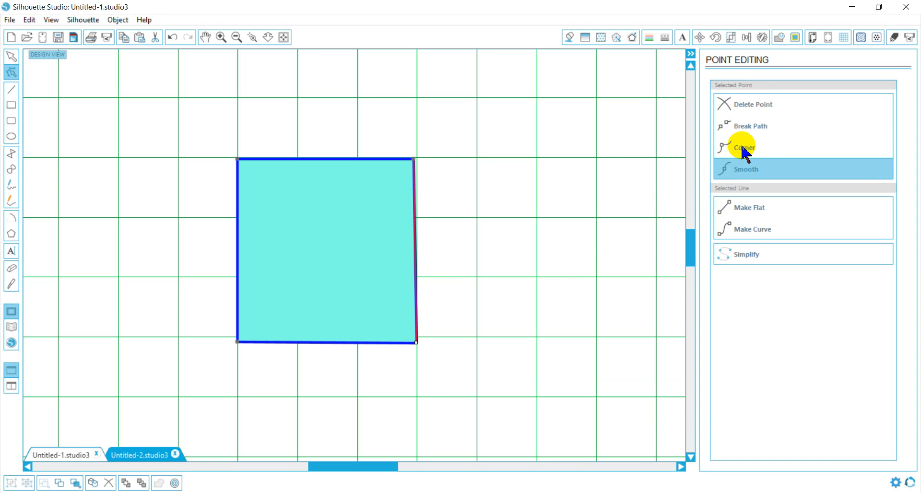
click(745, 147)
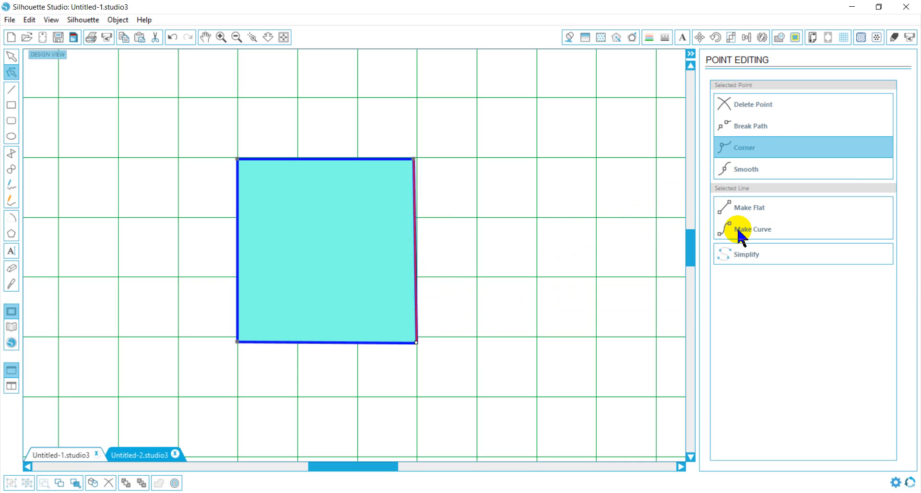
Step: Convert the right edge to a curve and drag its handles into a smooth outward bulge
click(752, 228)
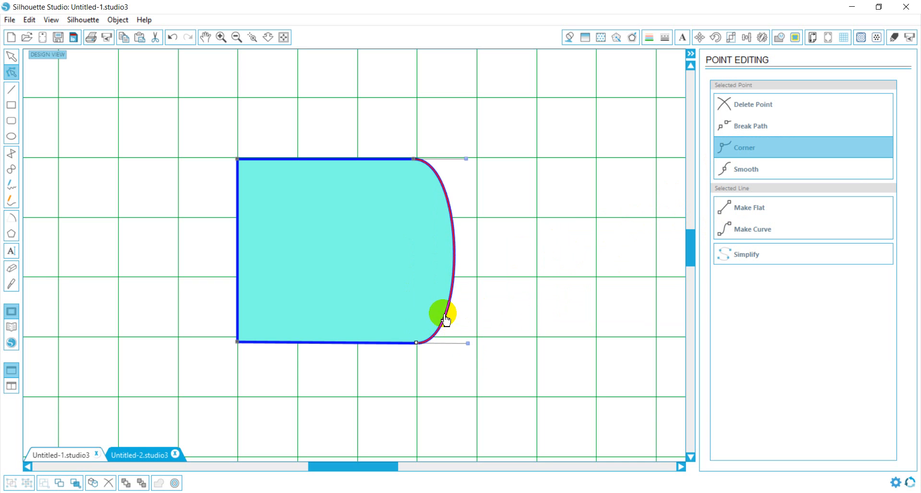
drag(443, 314, 468, 344)
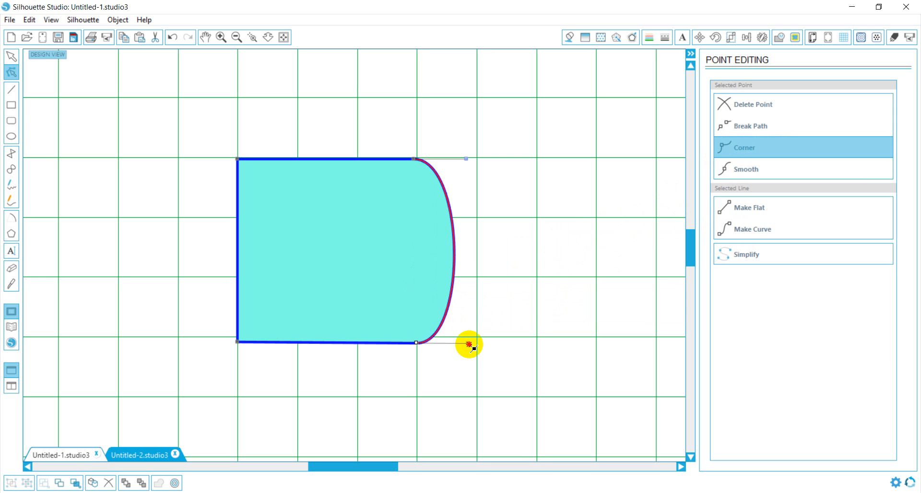
drag(469, 344, 483, 286)
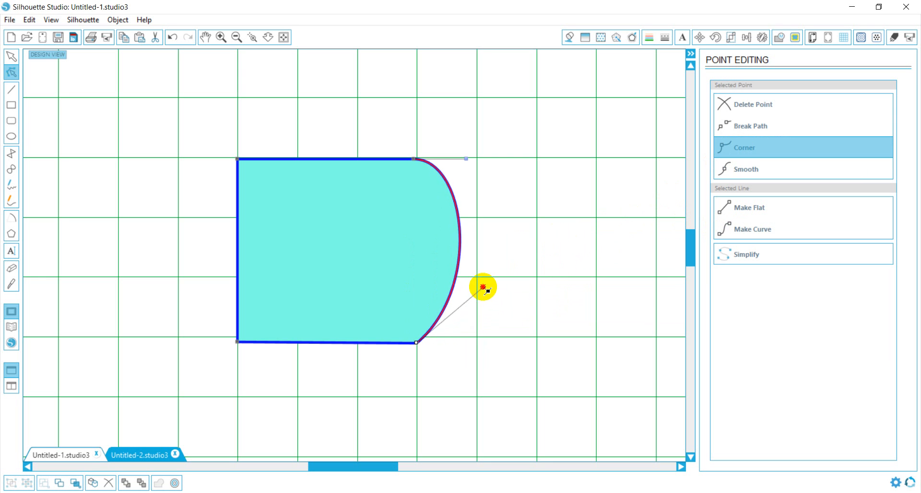
drag(485, 288, 482, 280)
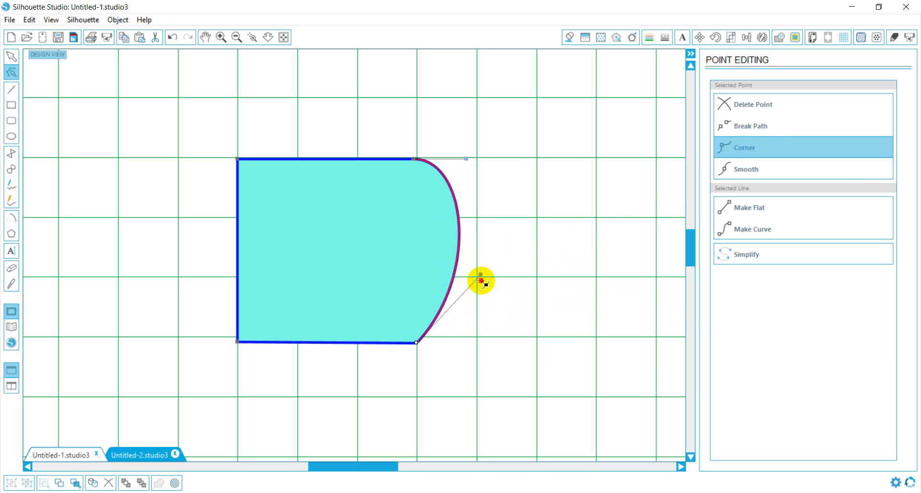
drag(481, 280, 490, 238)
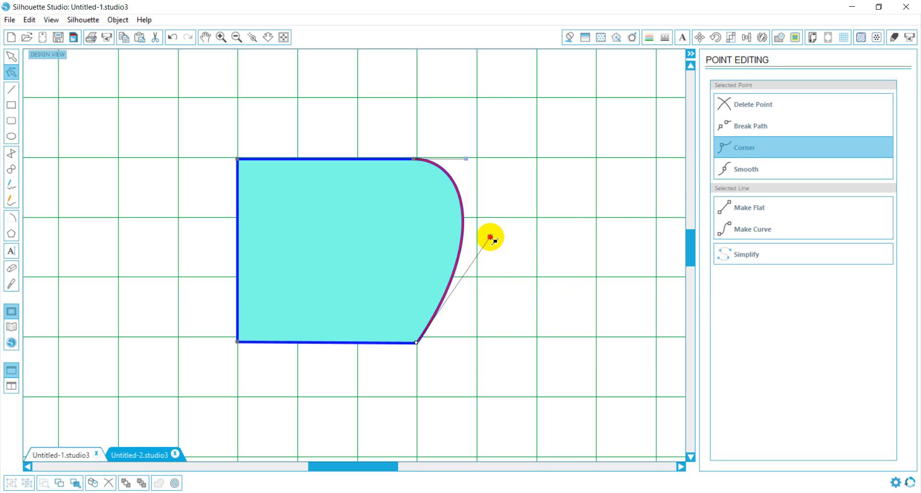
drag(490, 238, 493, 254)
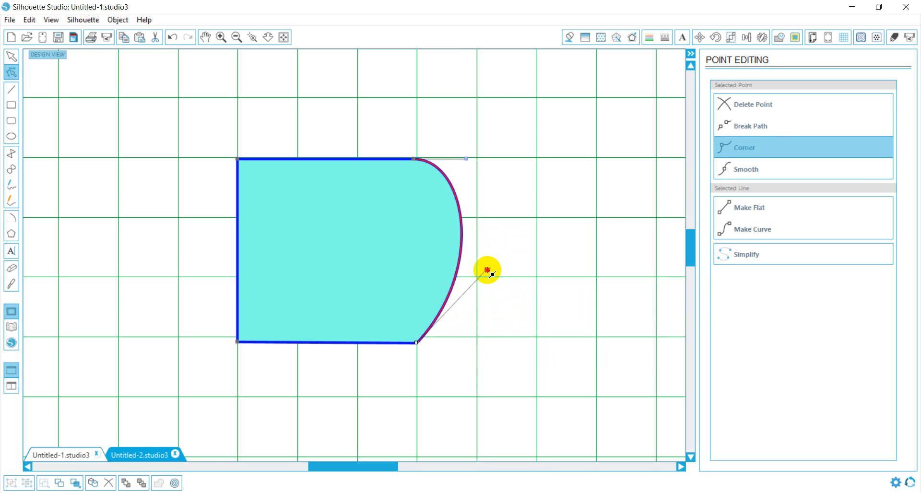
drag(488, 270, 461, 240)
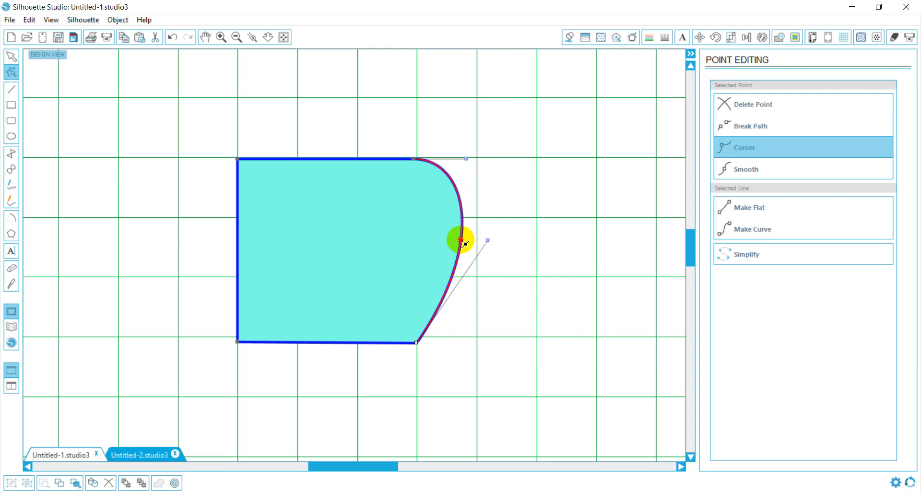
drag(461, 240, 204, 275)
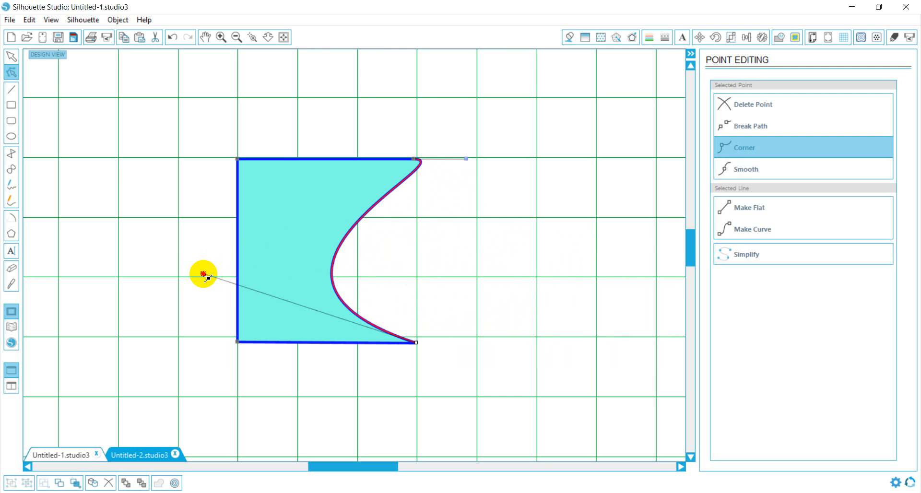
drag(204, 274, 482, 359)
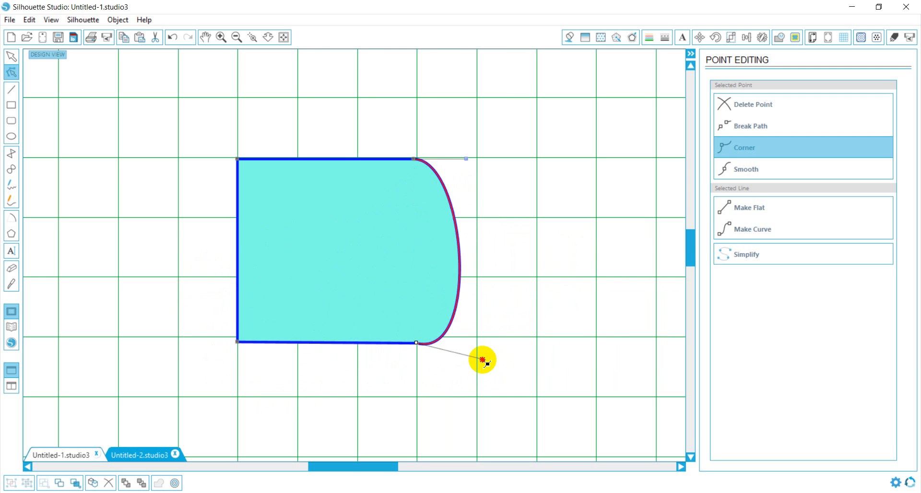
drag(485, 360, 507, 309)
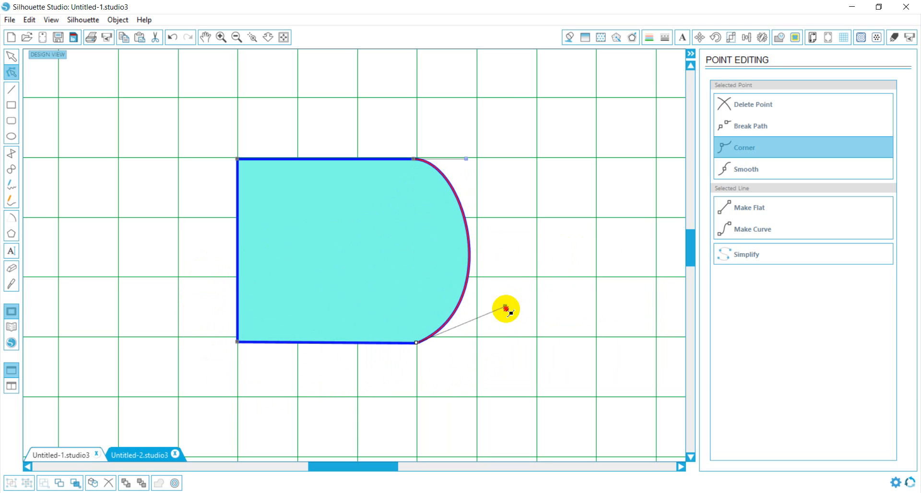
drag(507, 309, 496, 343)
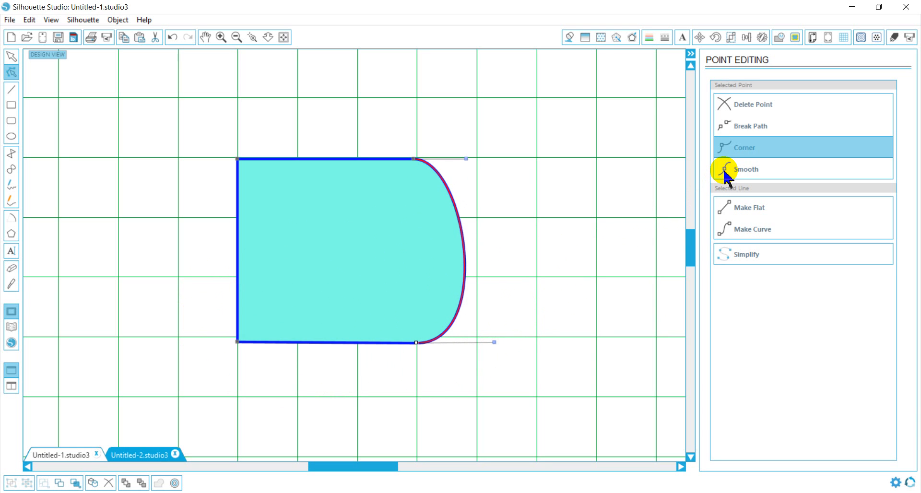
Step: Make the bottom-right point smooth, try bending the bottom edge, then revert to a corner
click(746, 169)
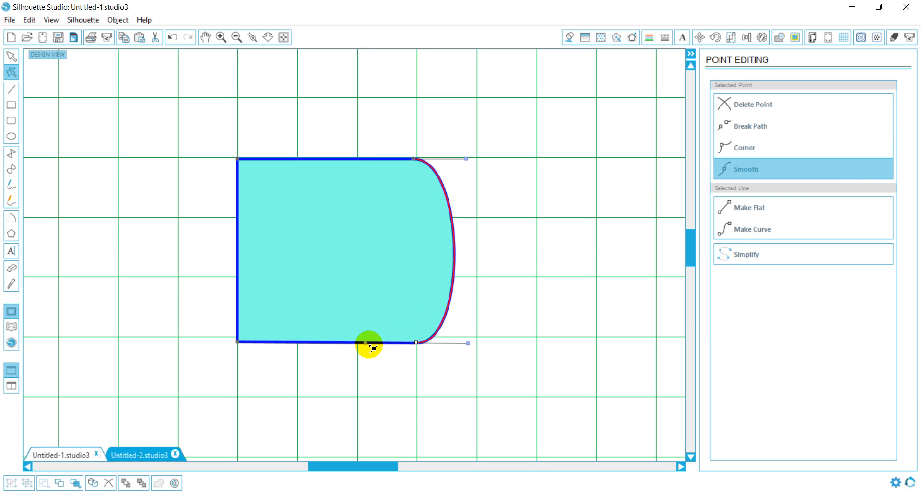
drag(370, 346, 392, 393)
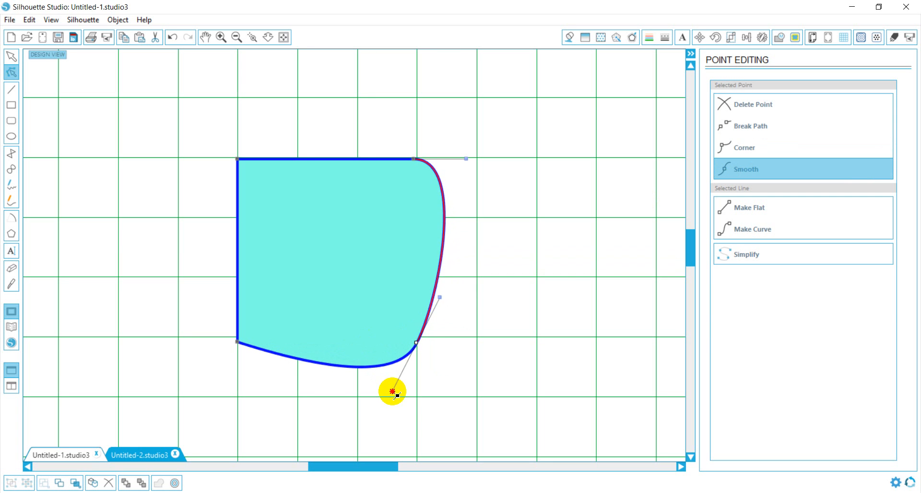
drag(394, 392, 393, 260)
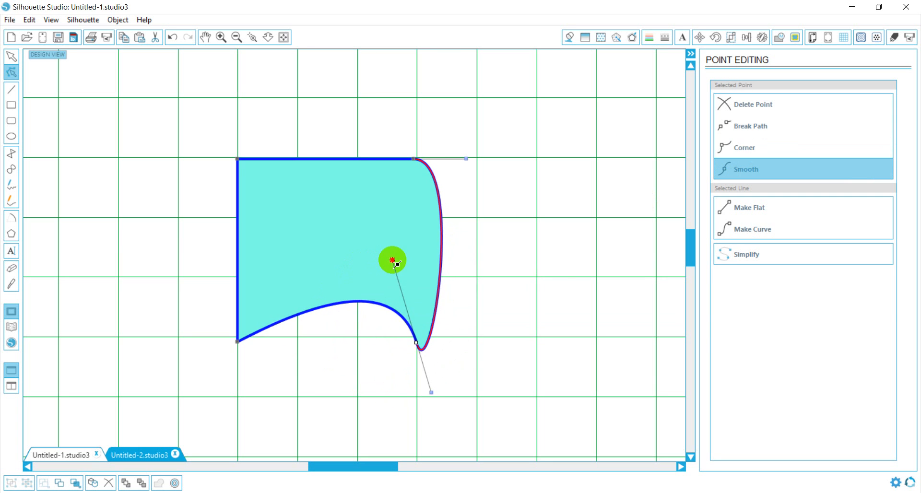
drag(393, 260, 369, 304)
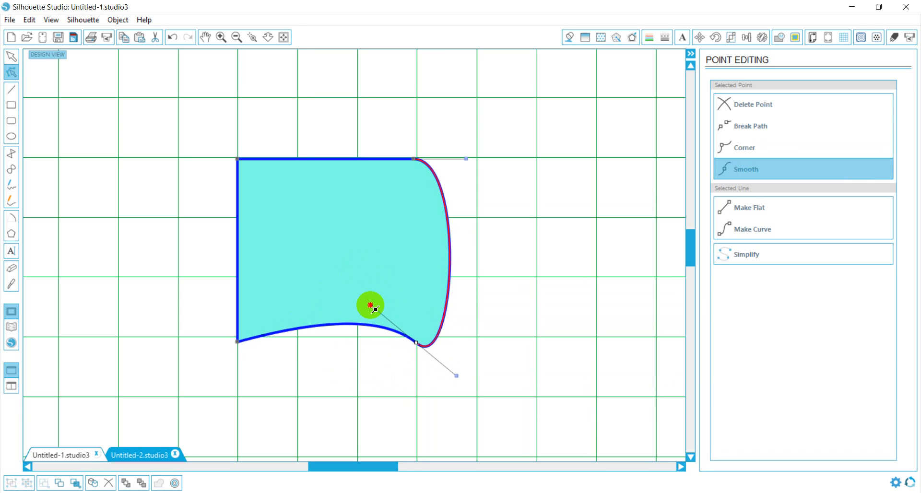
drag(370, 305, 373, 349)
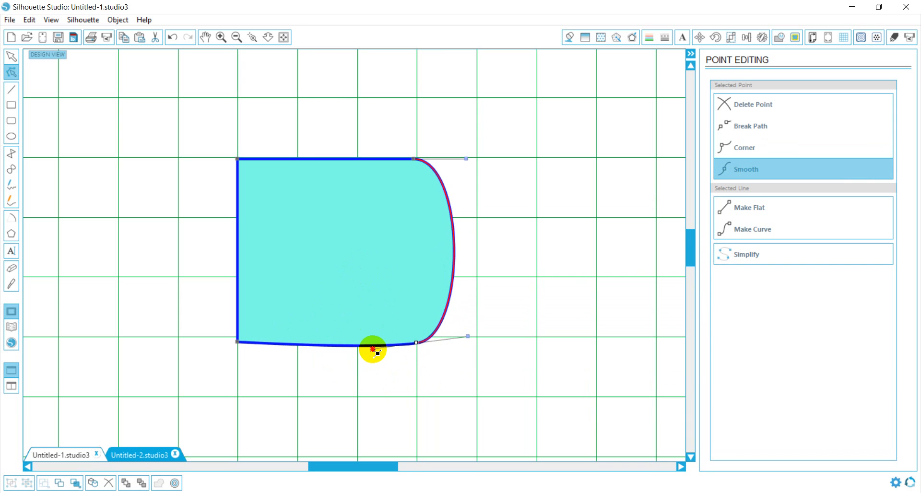
click(745, 148)
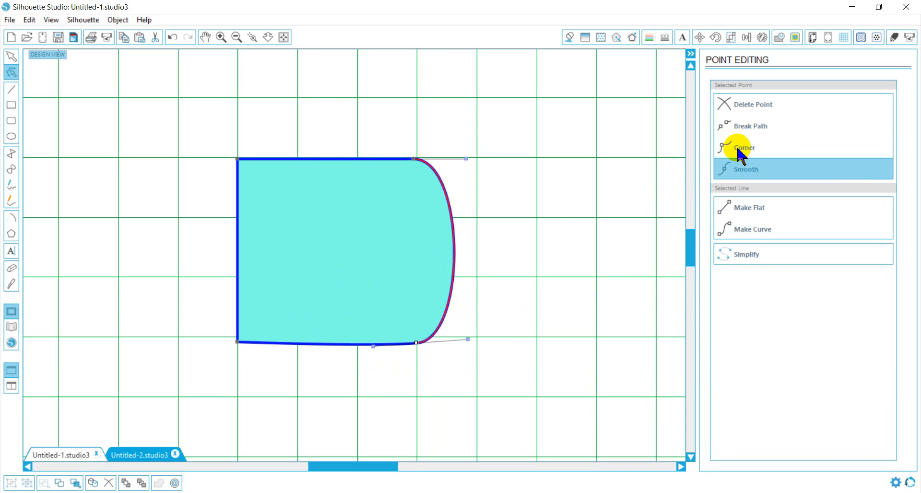
click(745, 147)
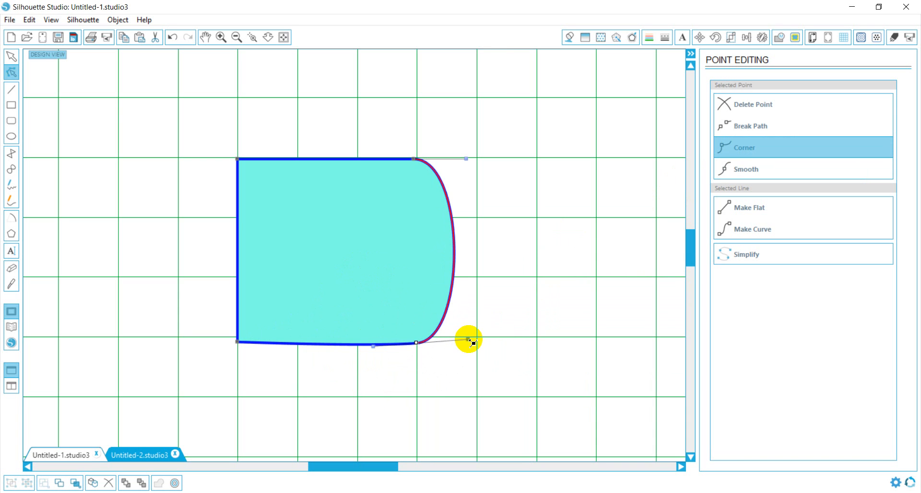
Step: Reshape the right curve, set the point smooth again, and widen the rounded right bulge
drag(470, 340, 265, 288)
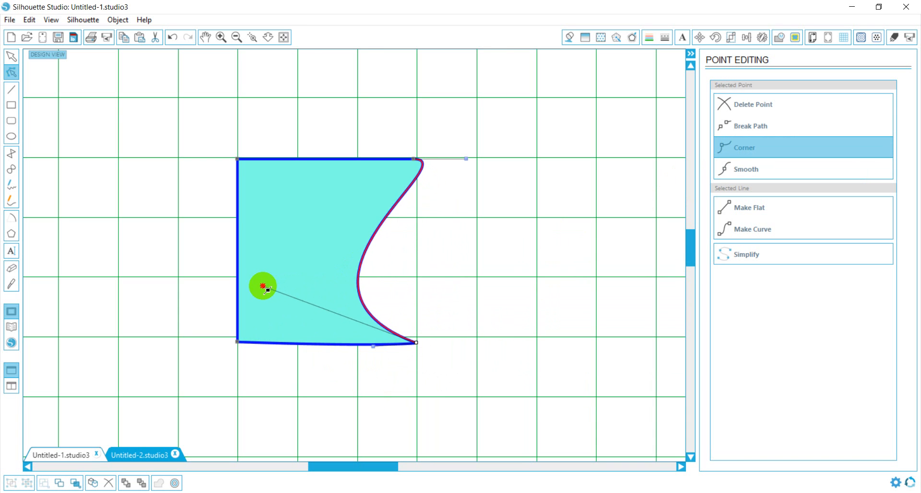
drag(263, 286, 411, 352)
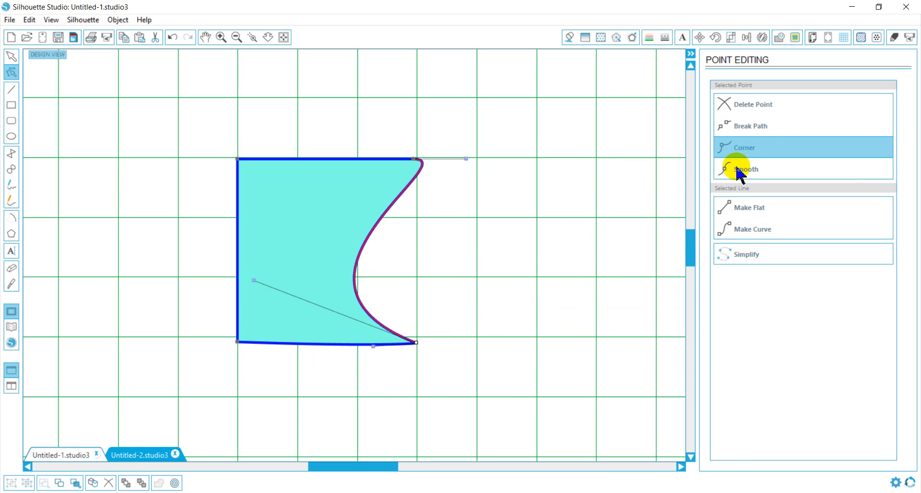
click(746, 169)
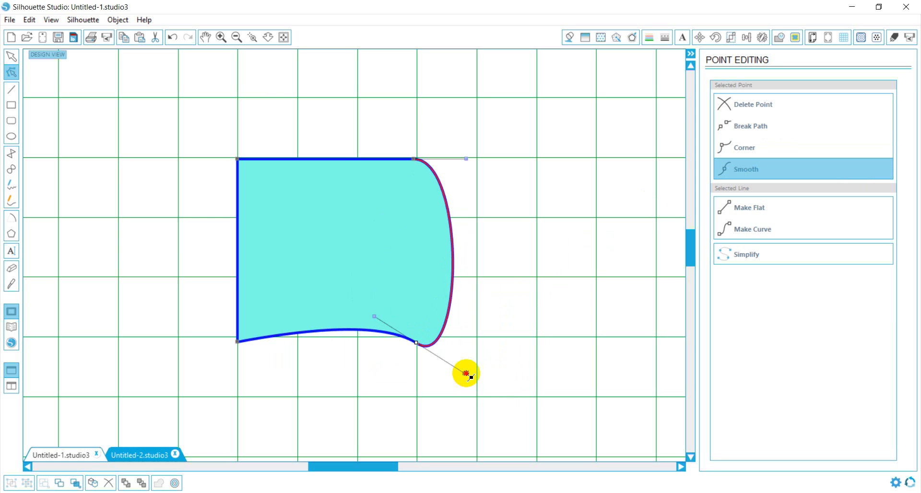
drag(467, 374, 534, 290)
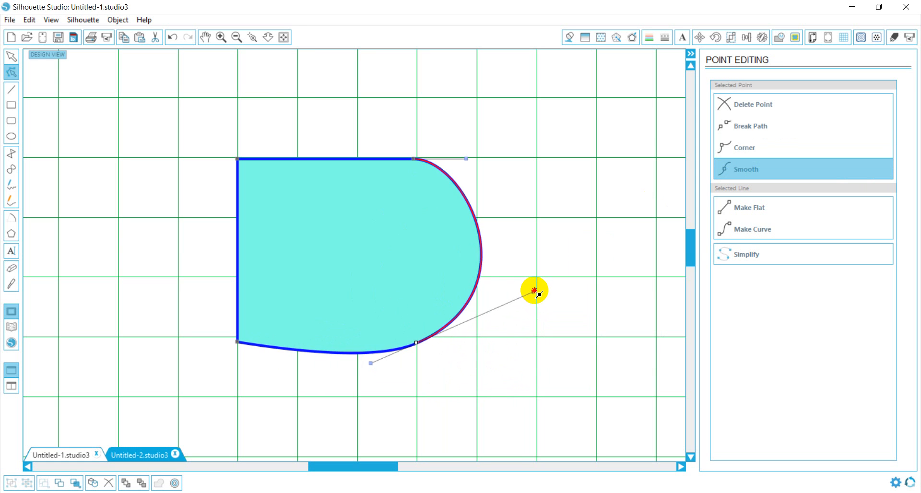
drag(534, 291, 487, 257)
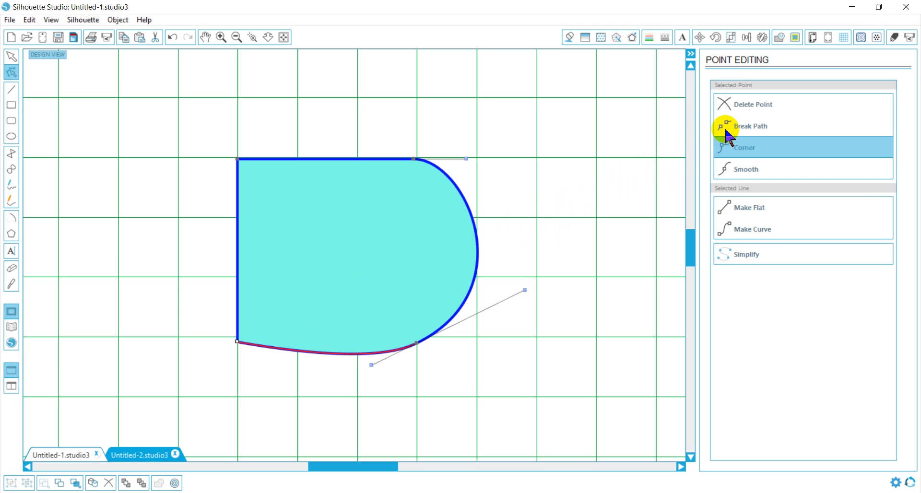
Step: Break the outline at the bottom-left point and reposition its loose ends
click(749, 125)
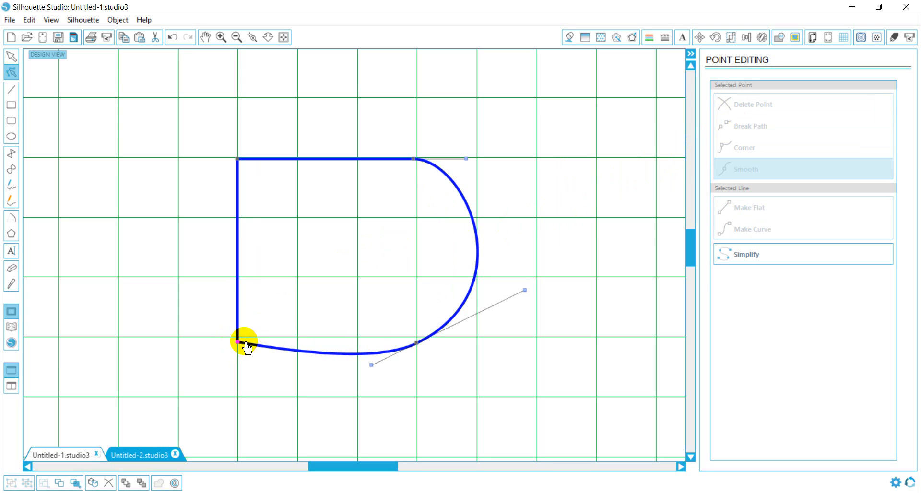
drag(238, 342, 258, 376)
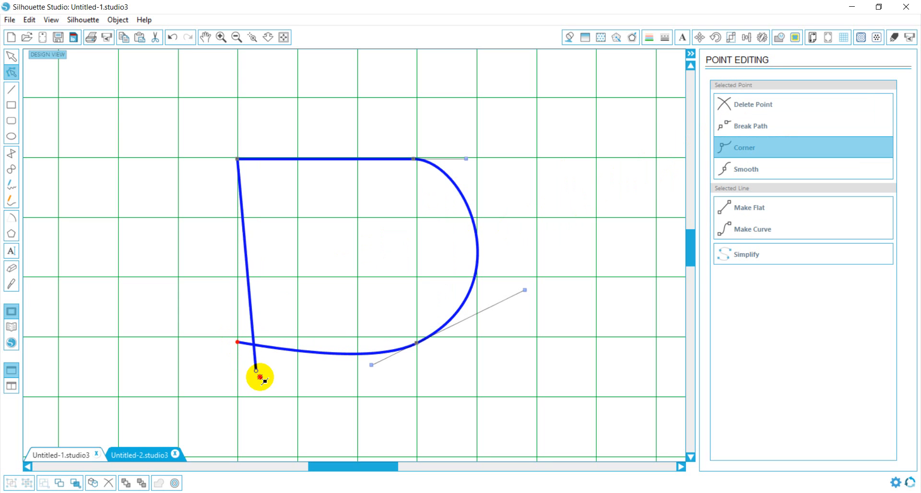
drag(258, 376, 238, 342)
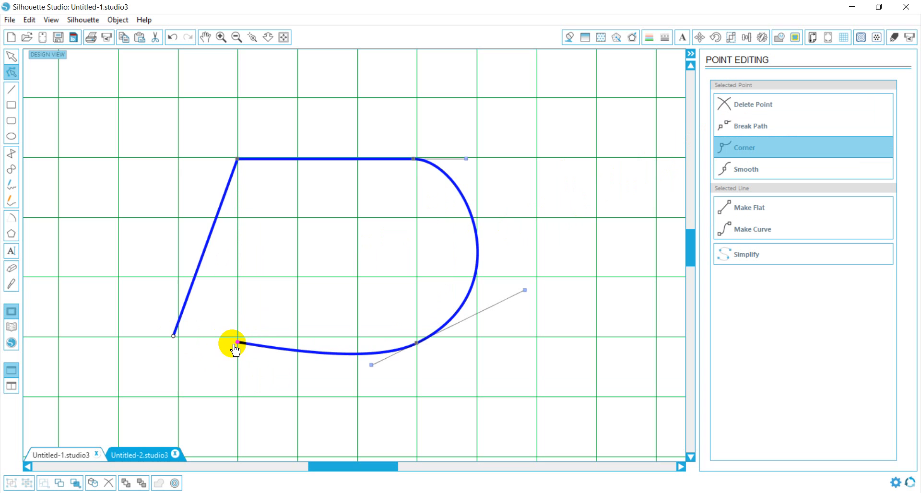
drag(235, 344, 254, 314)
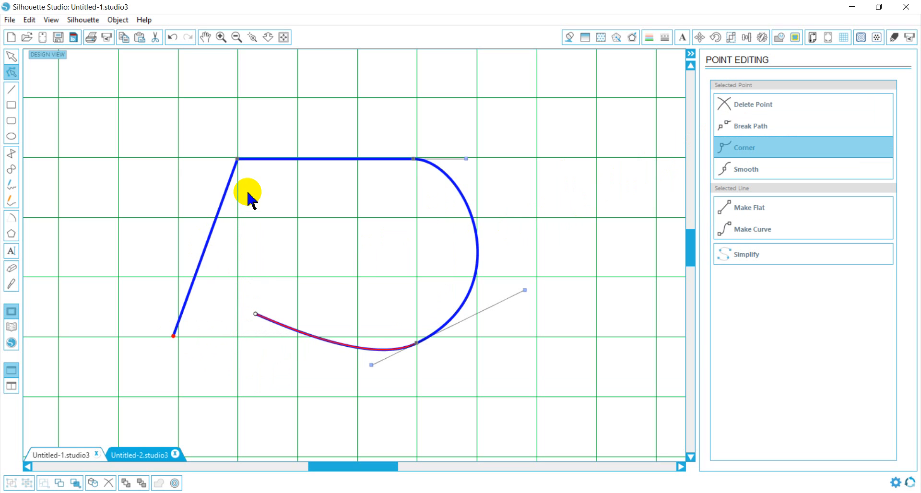
Step: Break the top edge and join the loose ends to close the curved wedge and triangle
click(747, 169)
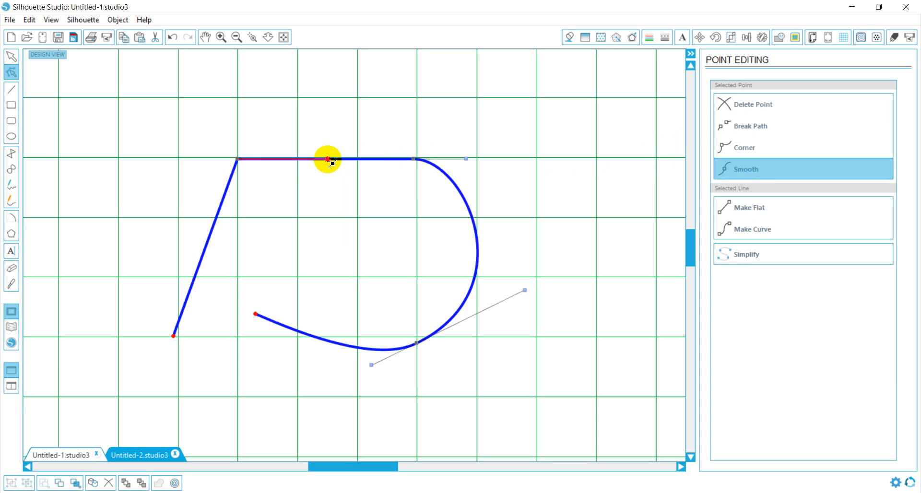
drag(329, 160, 247, 205)
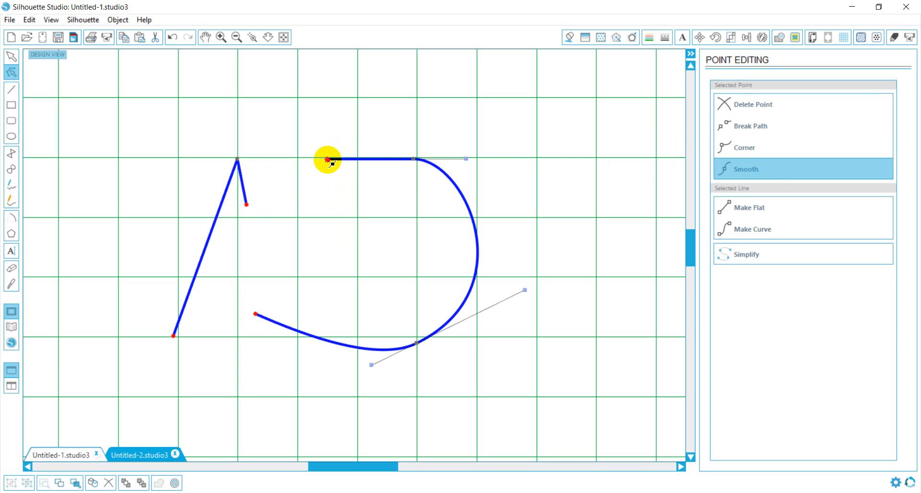
drag(327, 161, 269, 265)
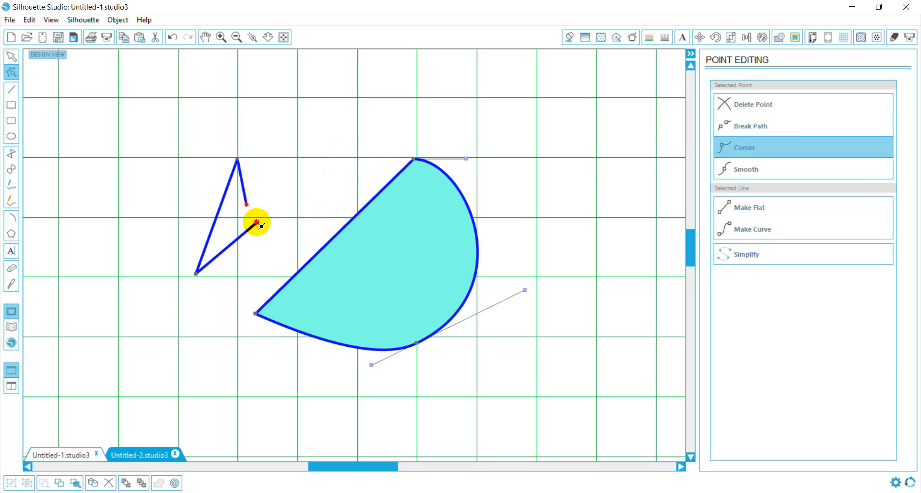
drag(255, 223, 249, 211)
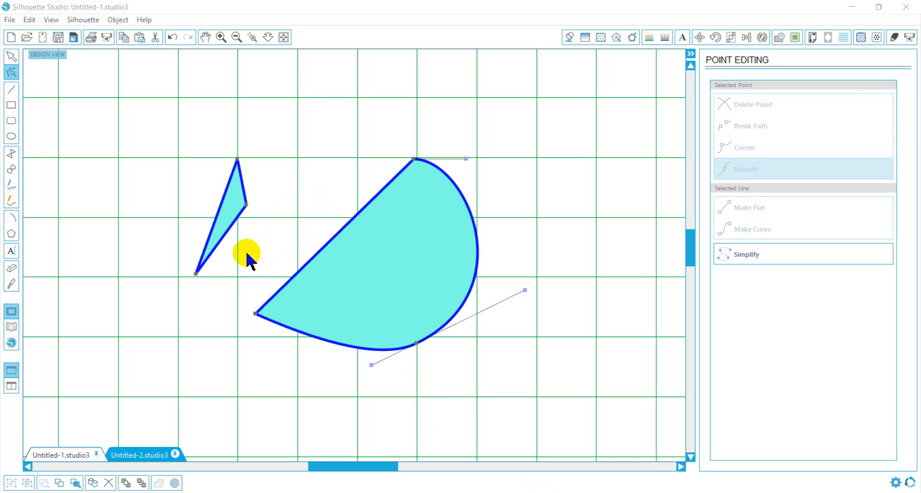
mouse_move(202, 185)
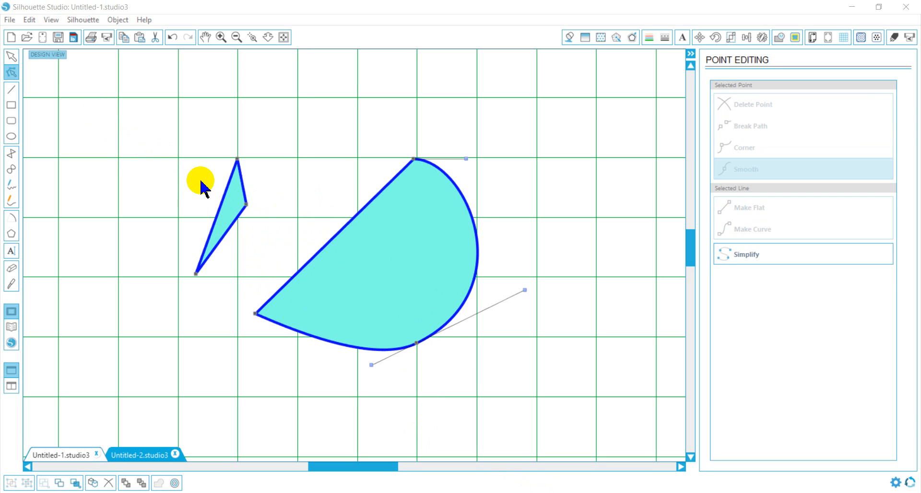
Step: Release the compound path so the triangle and curved wedge become separate objects
click(10, 56)
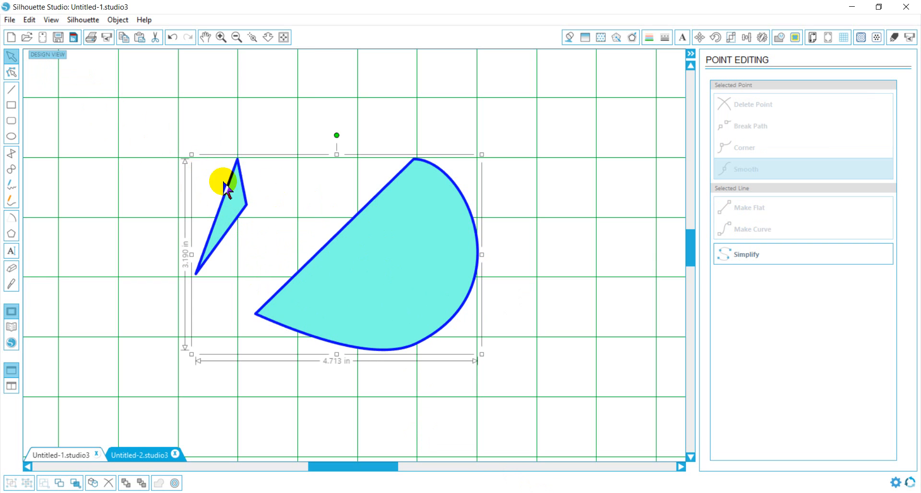
right_click(294, 226)
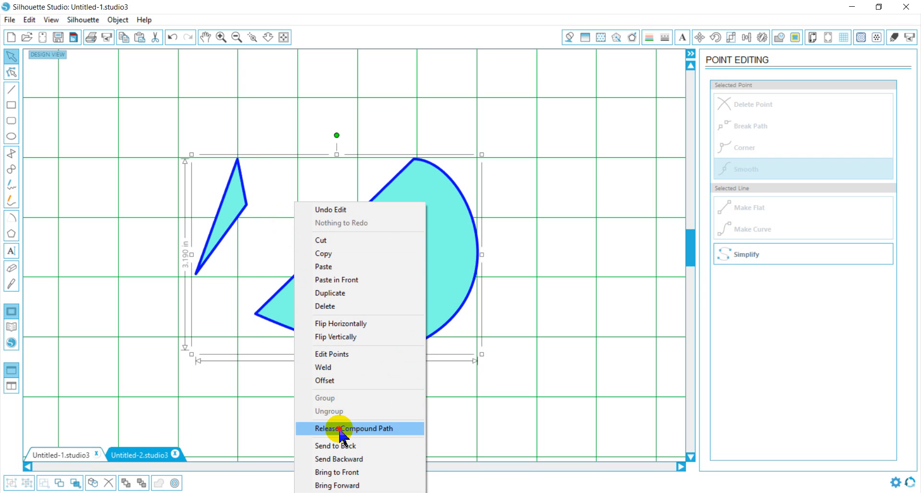
click(353, 428)
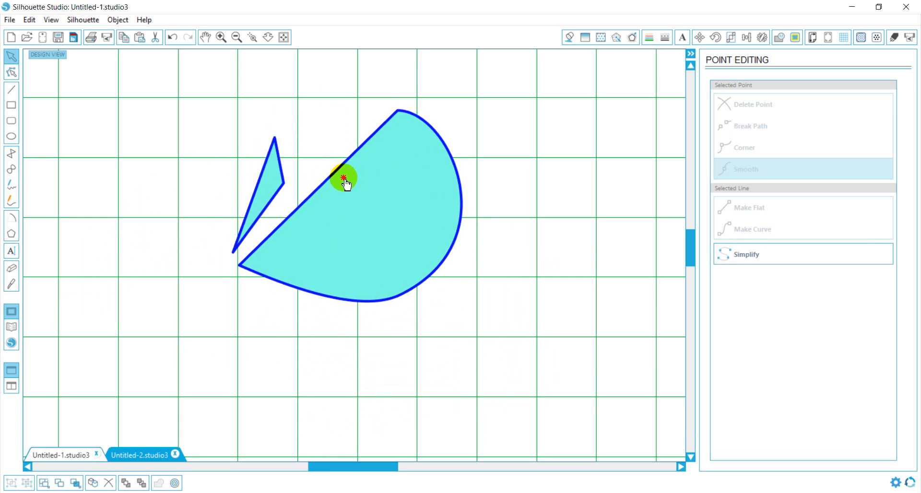
click(317, 411)
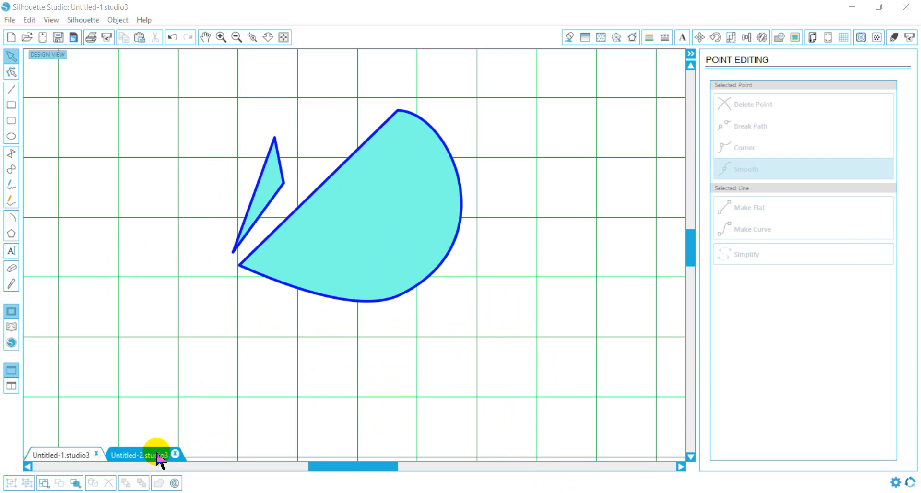
Step: Switch to the Untitled-2 document containing the two teal squares
click(140, 455)
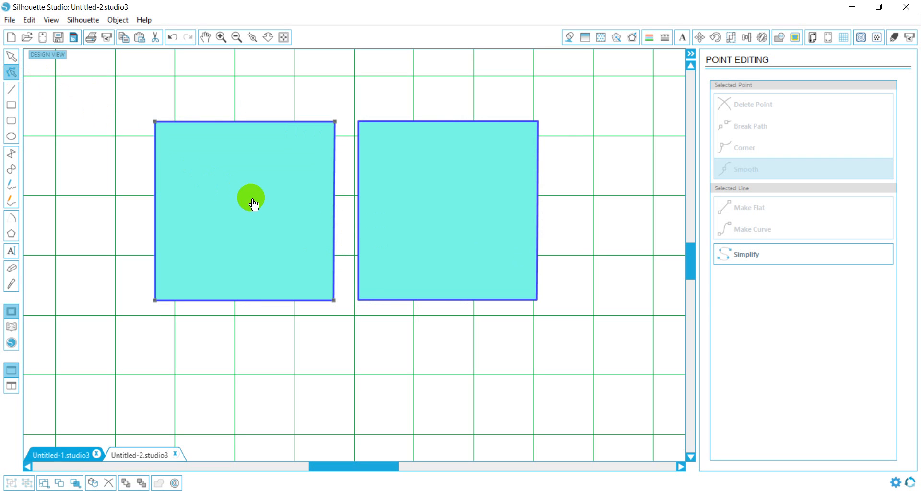
mouse_move(288, 212)
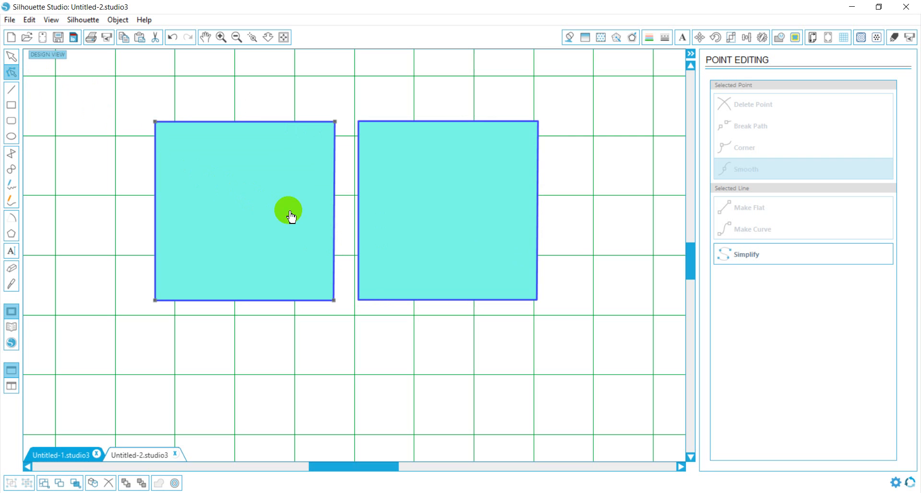
mouse_move(316, 187)
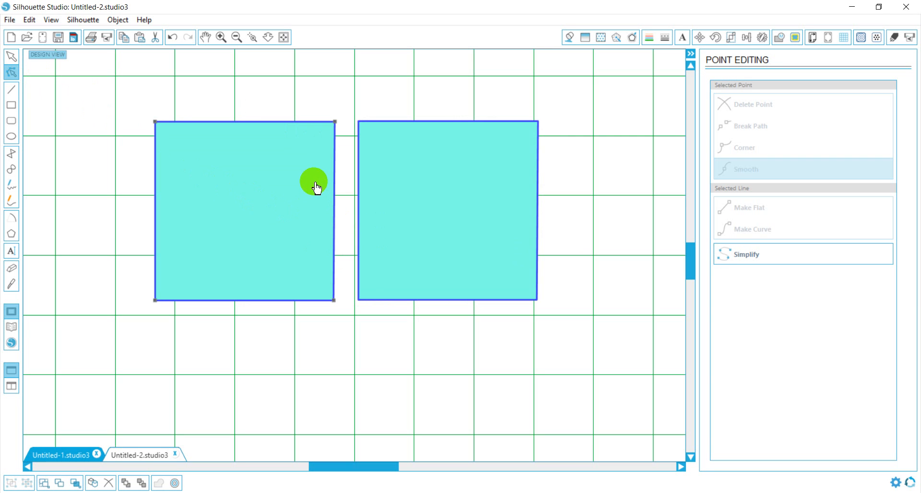
mouse_move(335, 122)
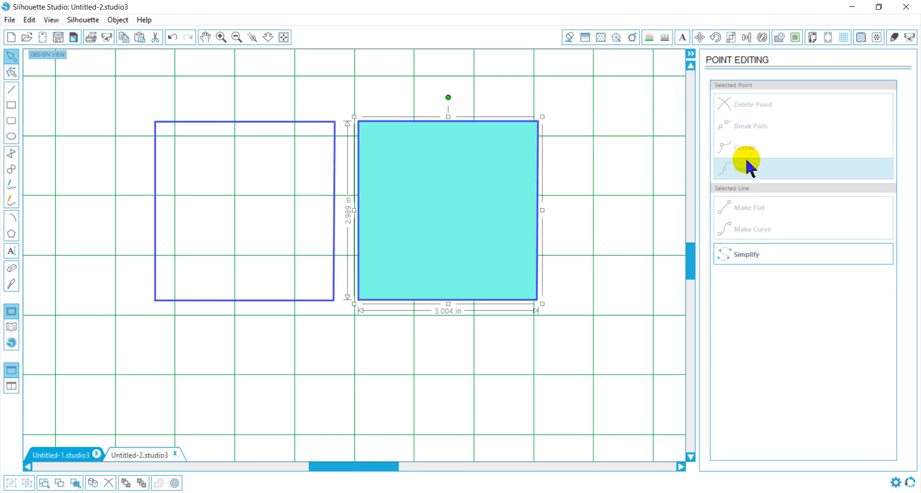
mouse_move(541, 182)
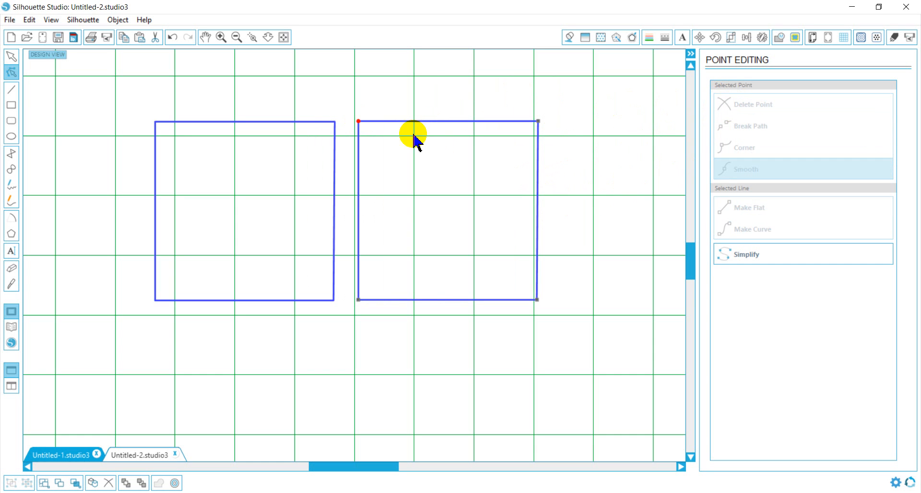
Step: Drag the squares' adjoining edge endpoints together into one wide outline with a central spike
drag(413, 132, 385, 171)
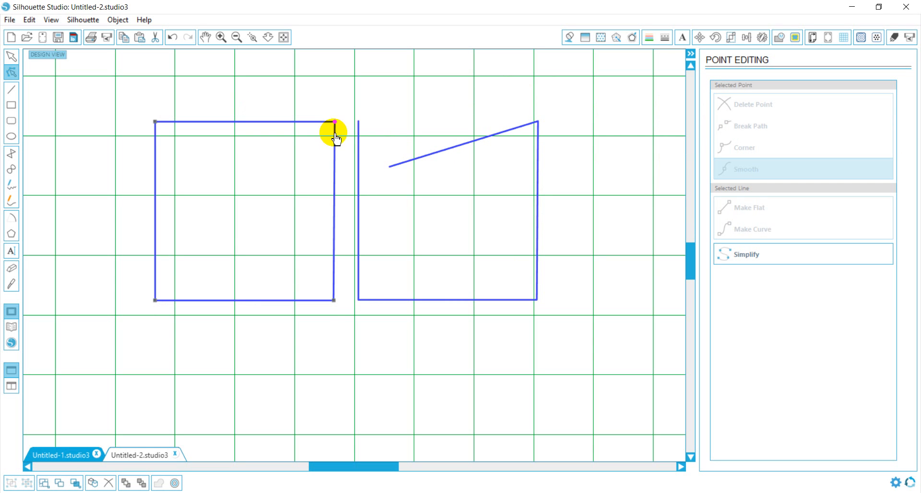
drag(333, 131, 341, 169)
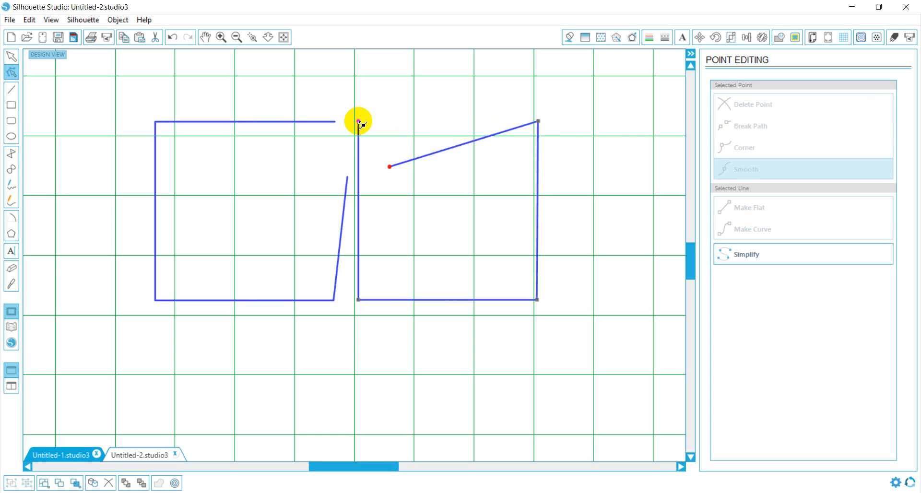
drag(358, 122, 350, 179)
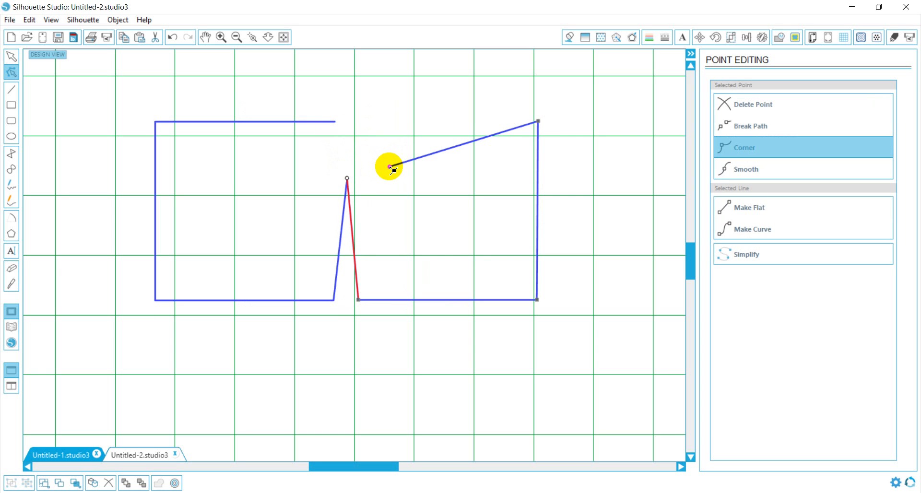
drag(390, 166, 335, 123)
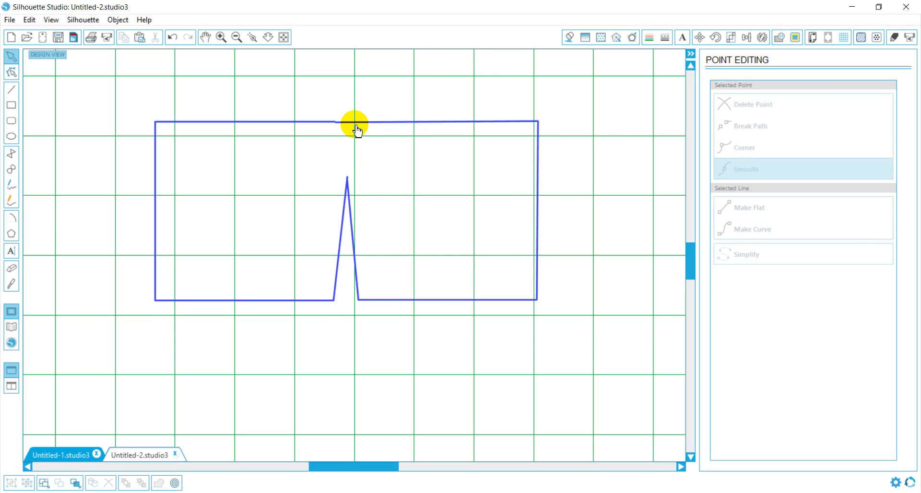
Step: Select the joined spiked outline and make it a compound path
click(348, 125)
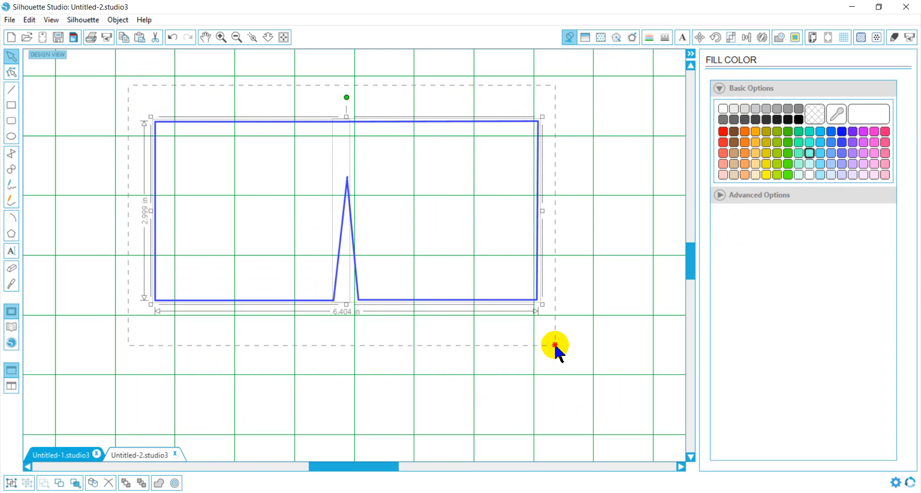
right_click(555, 343)
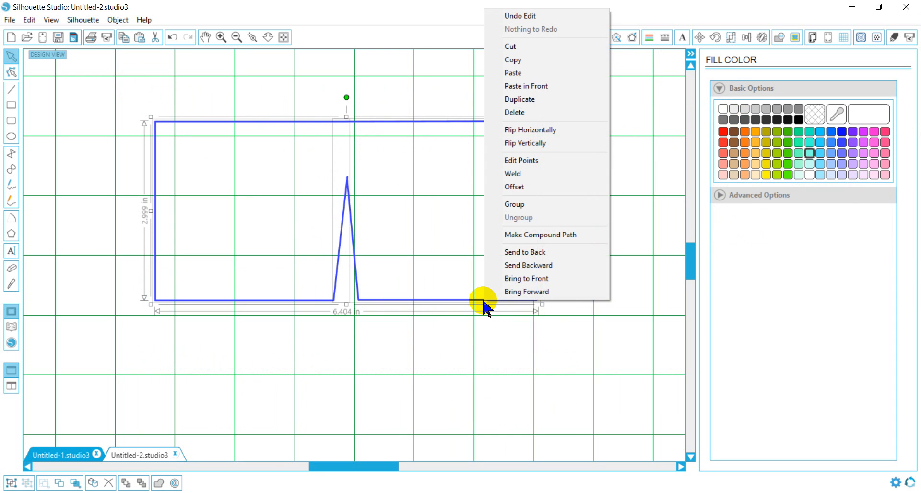
mouse_move(510, 235)
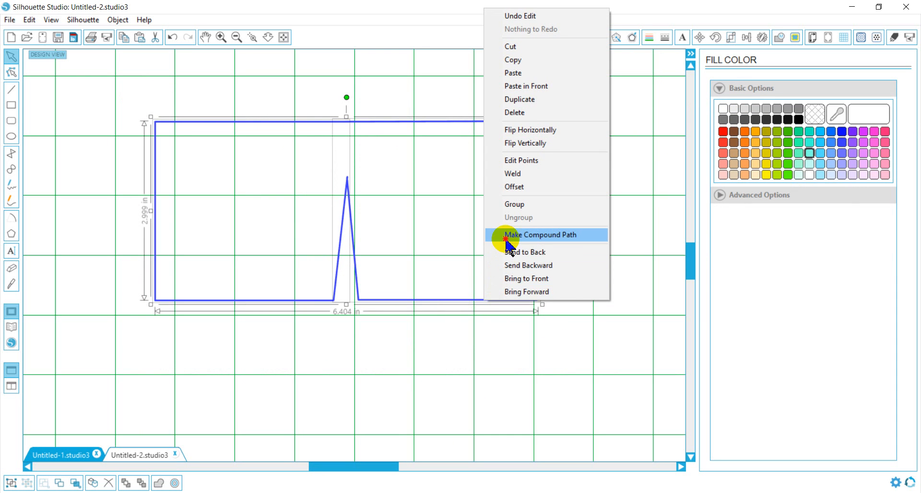
click(538, 235)
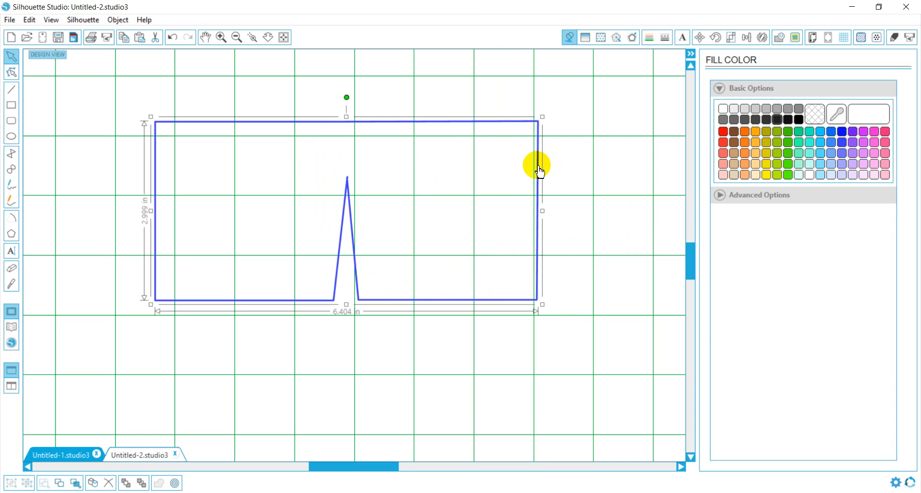
Step: Split the spike at its tip and drag the loose ends back to straighten both squares
click(10, 72)
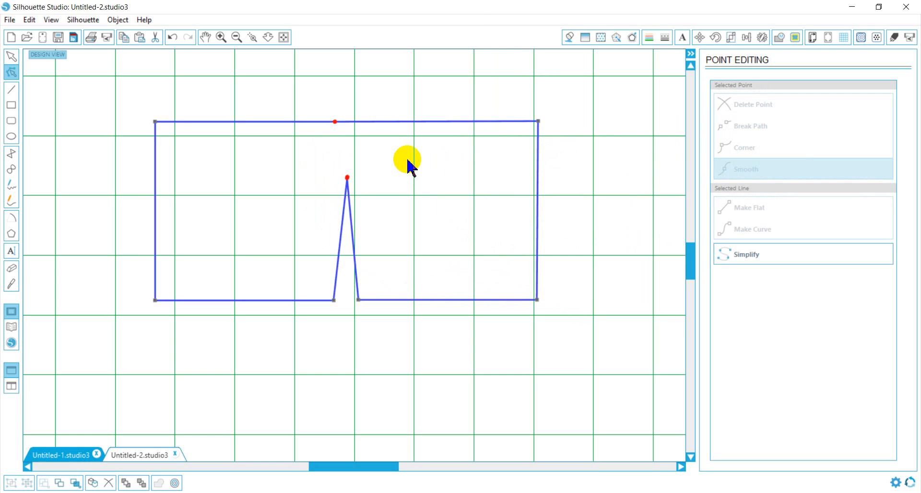
mouse_move(336, 122)
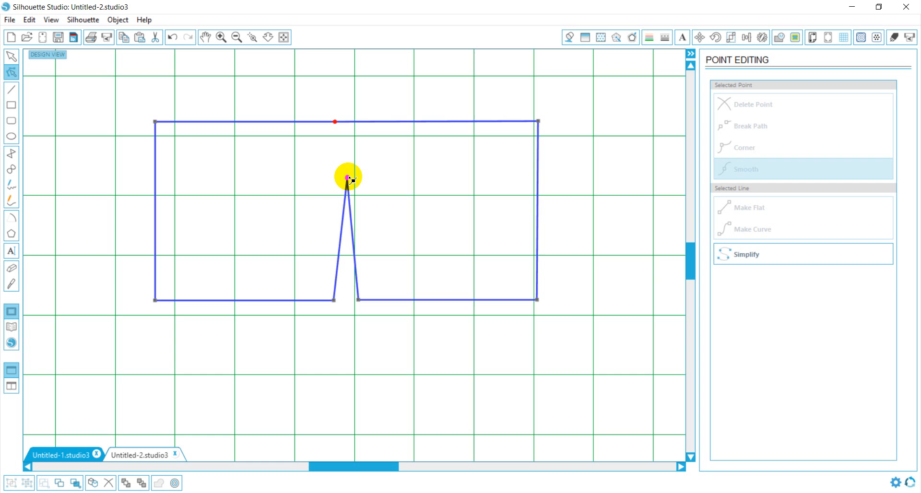
drag(348, 179, 280, 166)
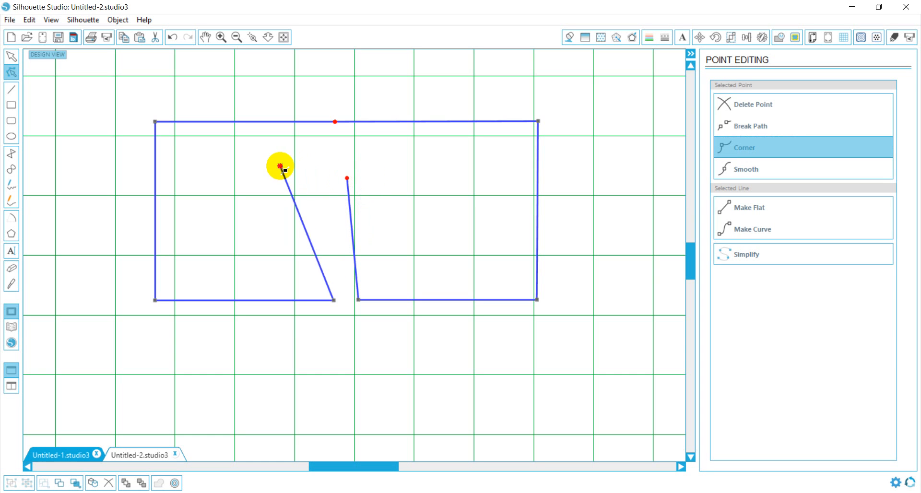
drag(280, 166, 323, 160)
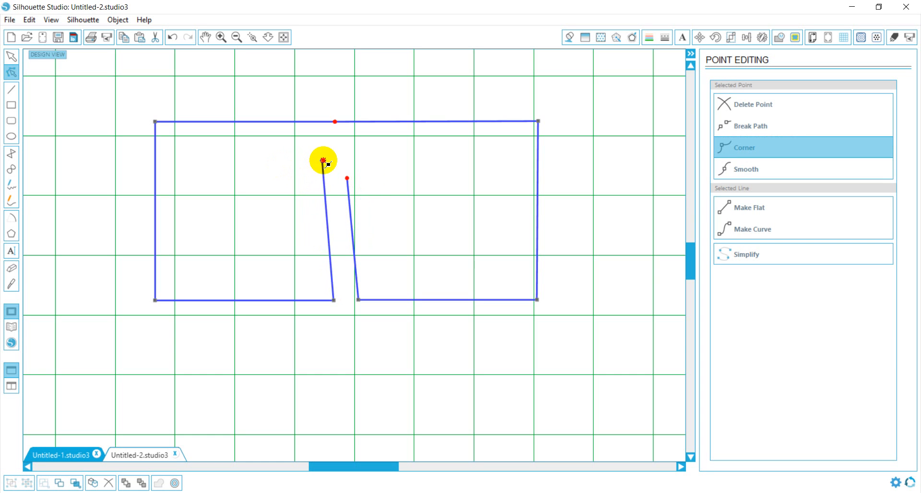
drag(334, 162, 322, 170)
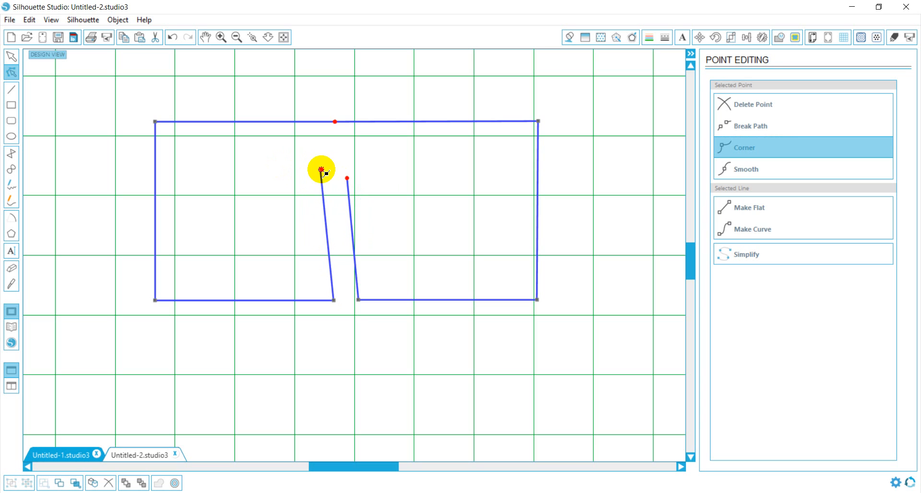
drag(322, 170, 334, 175)
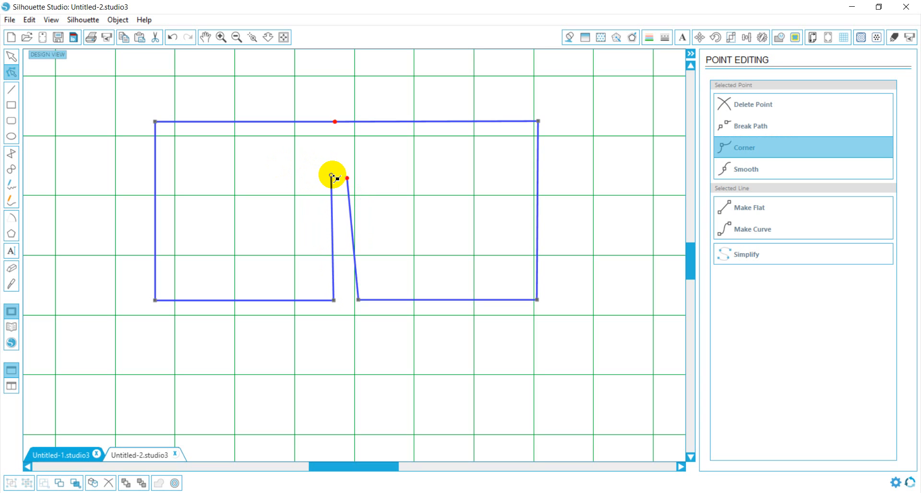
click(334, 179)
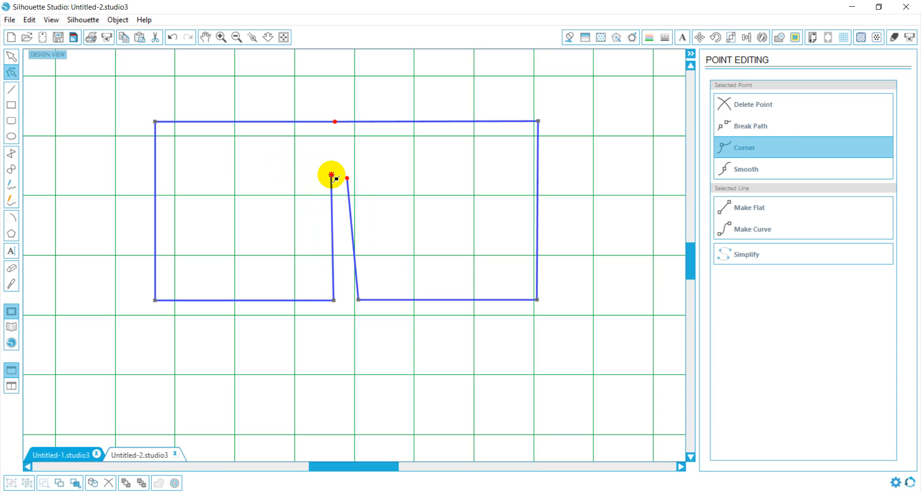
drag(335, 176, 347, 179)
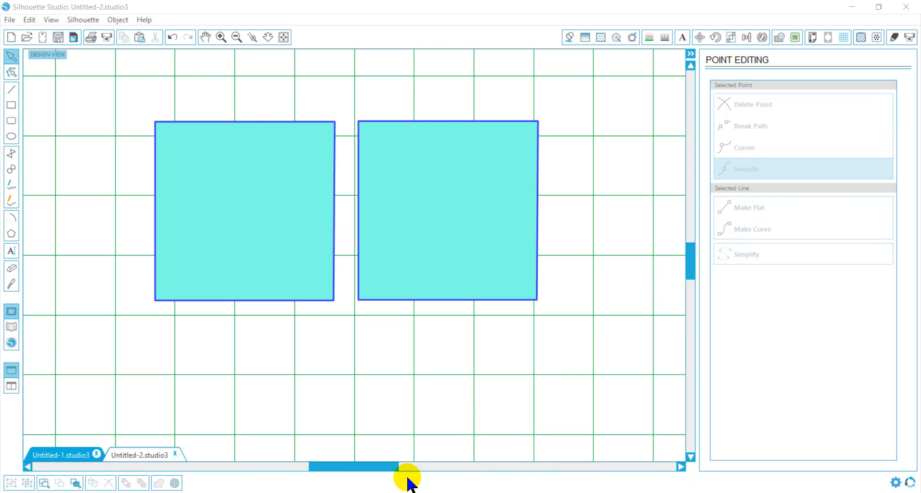
mouse_move(350, 232)
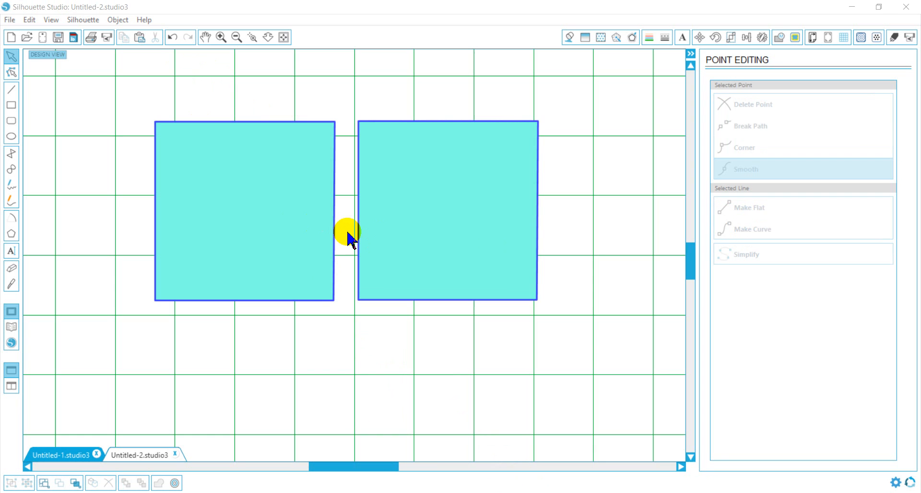
mouse_move(322, 294)
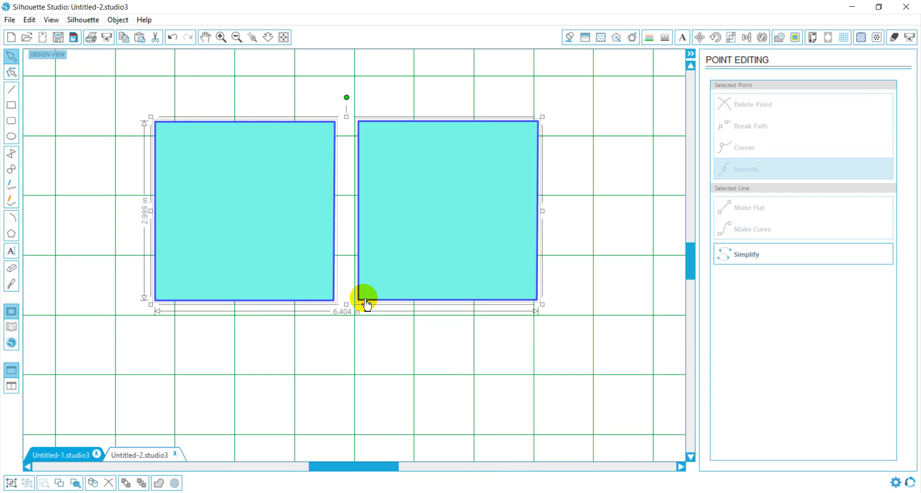
Step: Bring up the context menu on the two squares to combine them
right_click(366, 302)
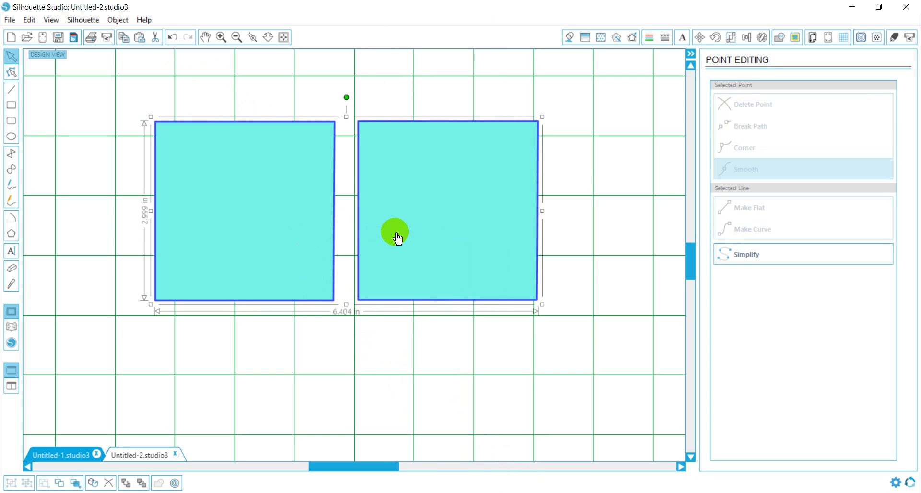
mouse_move(288, 158)
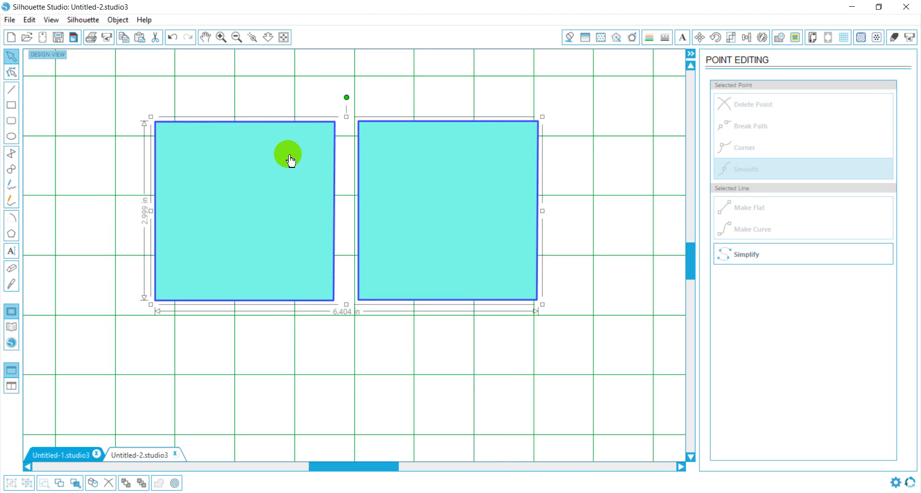
mouse_move(11, 73)
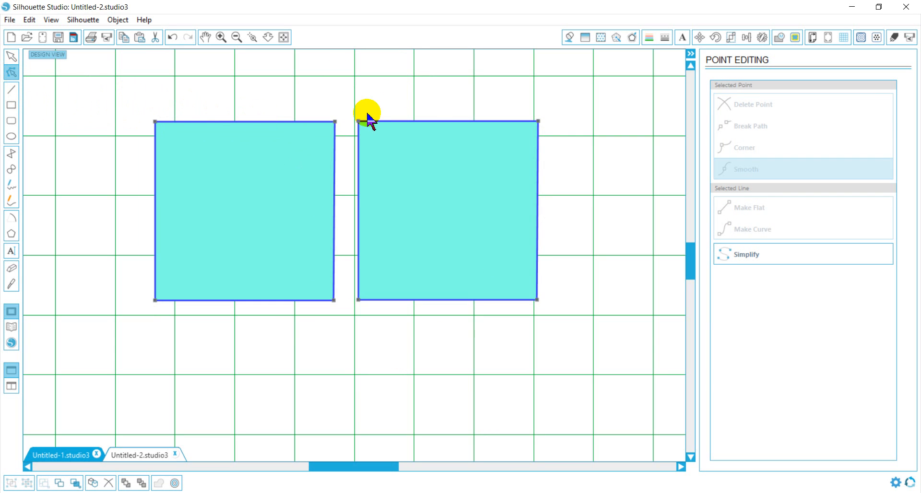
mouse_move(629, 143)
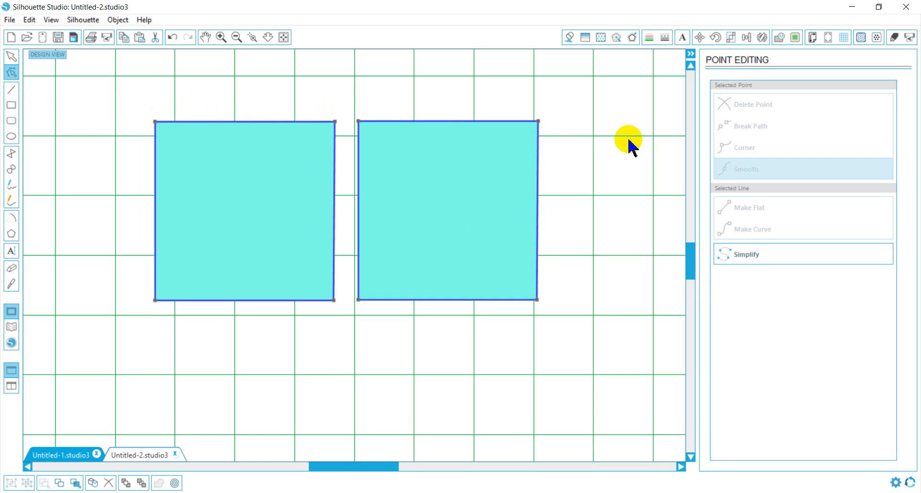
mouse_move(364, 129)
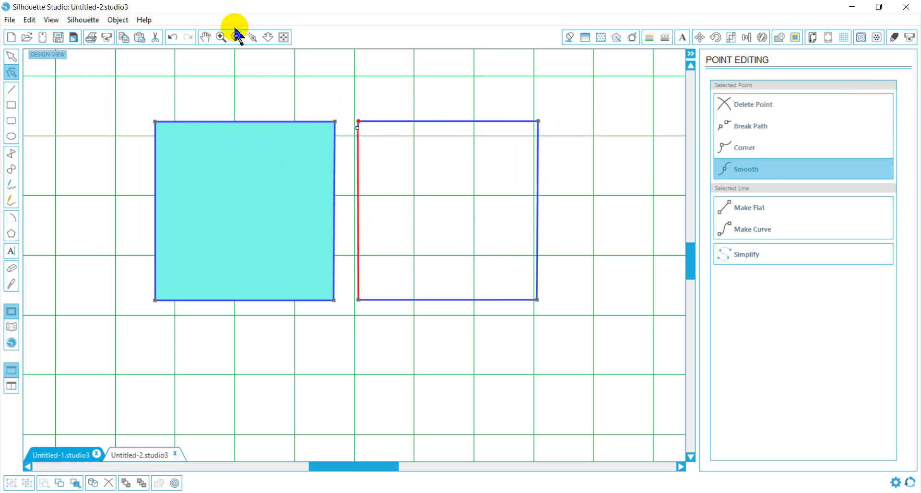
Step: Raise the right square's loose top end into a peak and snap the left square's ends to it
click(357, 123)
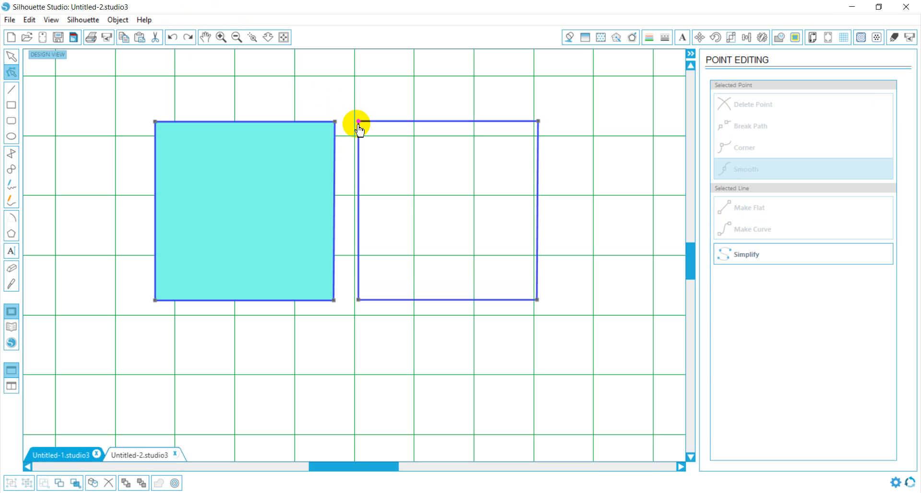
drag(358, 123, 358, 152)
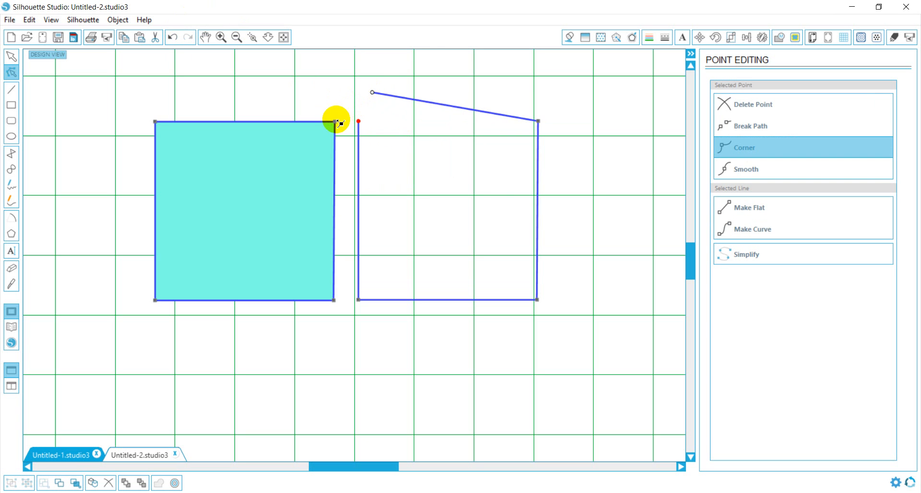
click(335, 123)
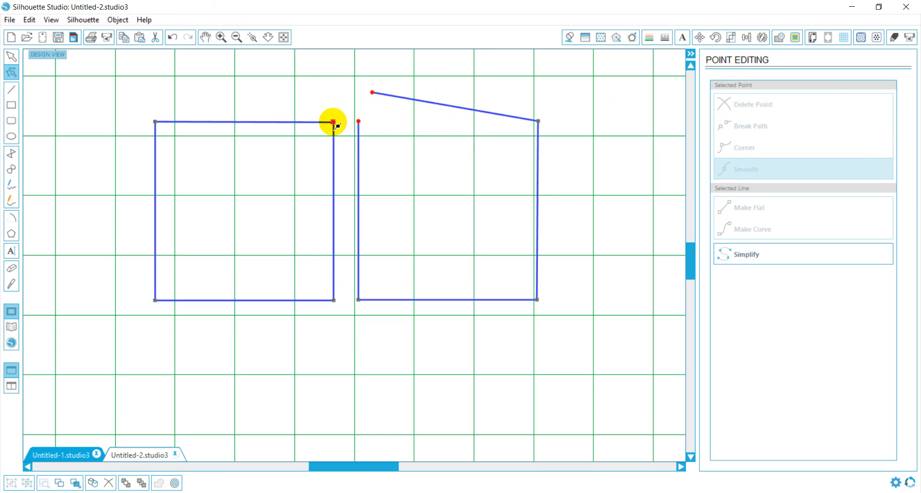
drag(333, 121, 356, 115)
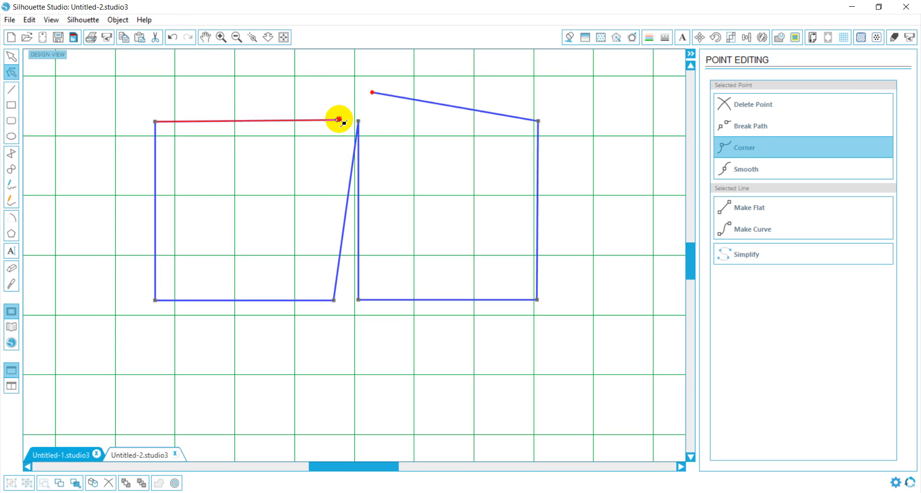
drag(340, 119, 371, 92)
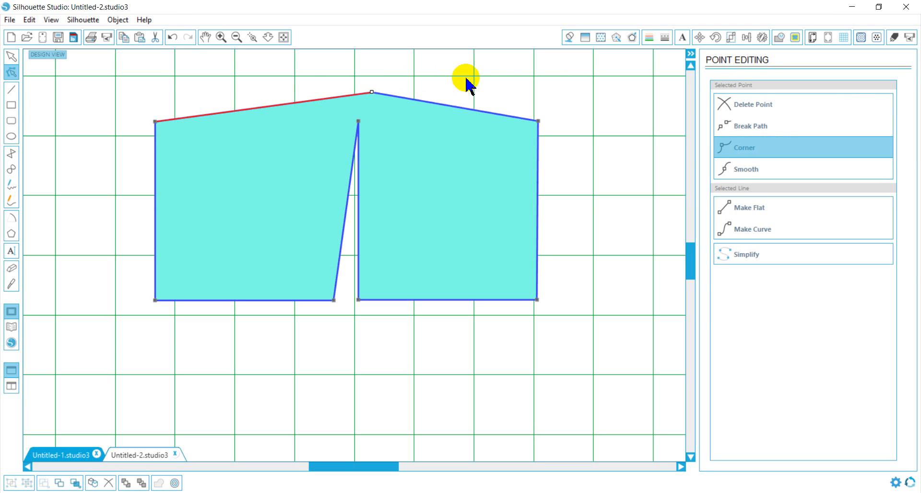
mouse_move(599, 212)
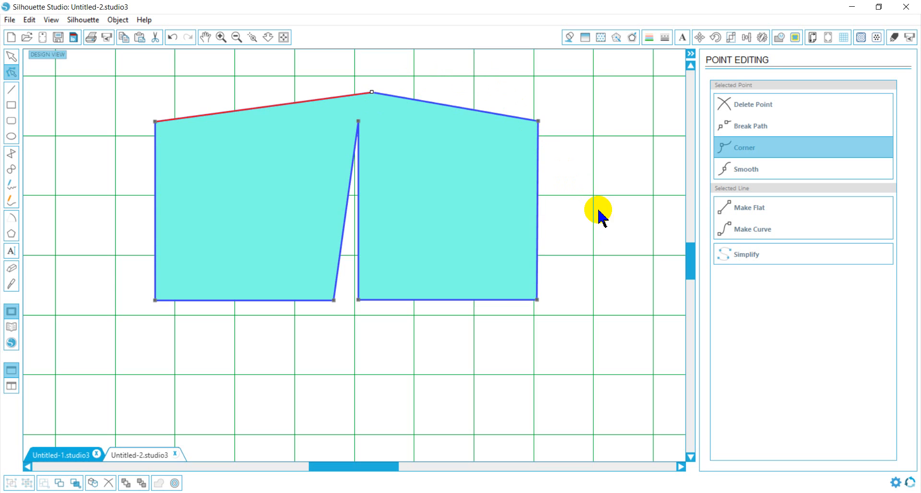
mouse_move(569, 228)
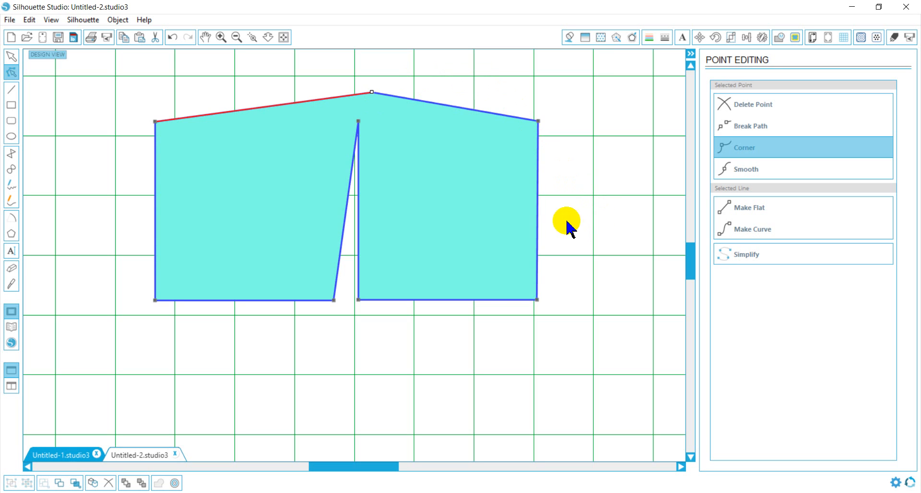
mouse_move(539, 180)
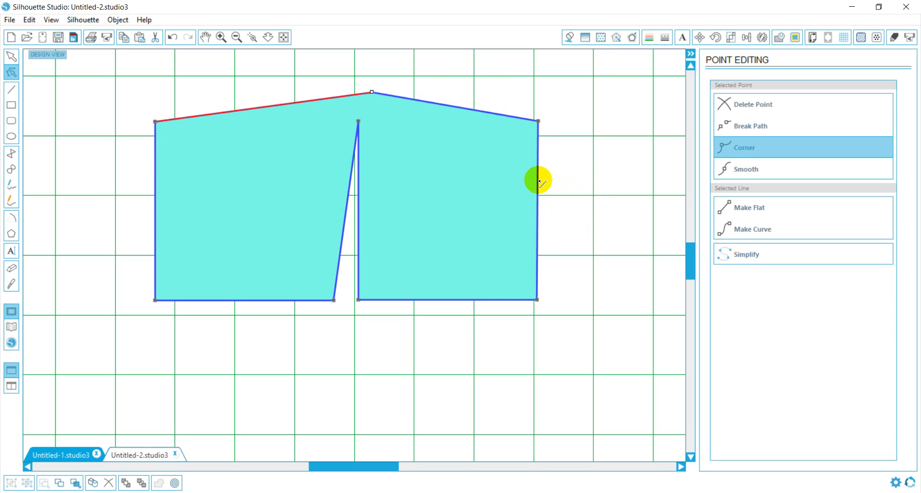
Step: Add a point on the right edge and bend both inner bottom edges into sweeping curves
click(745, 168)
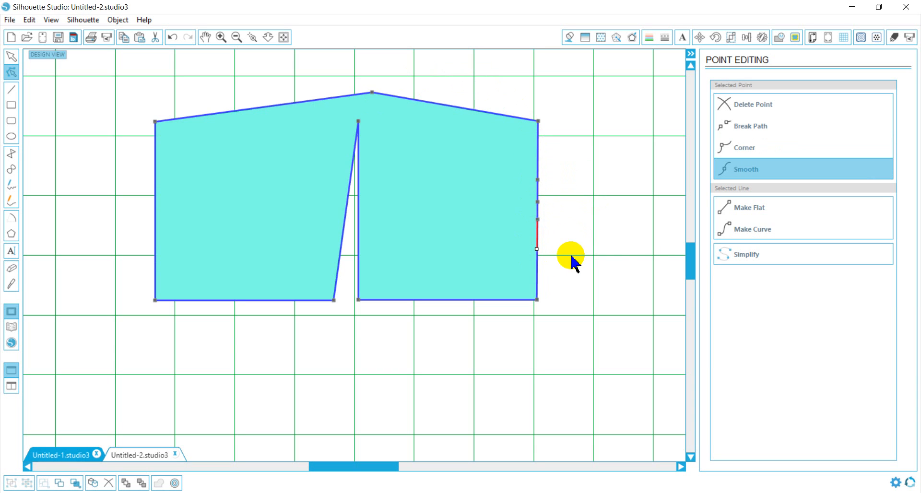
mouse_move(613, 243)
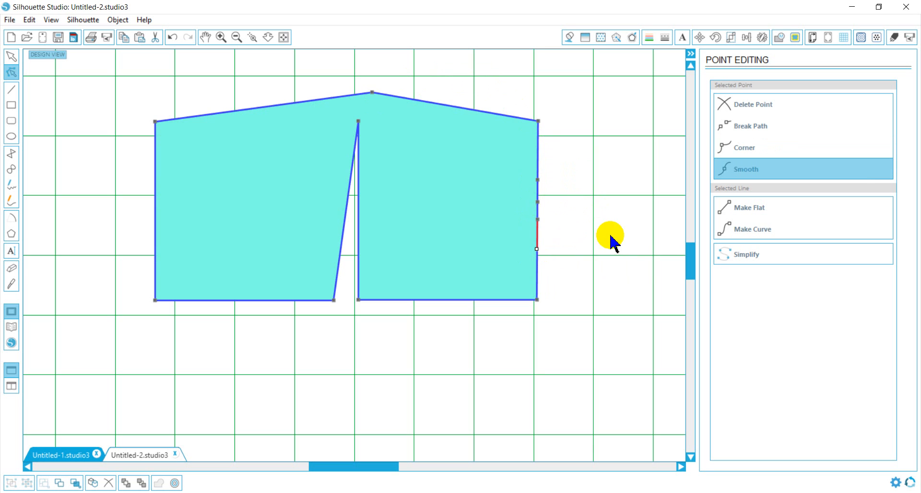
mouse_move(536, 255)
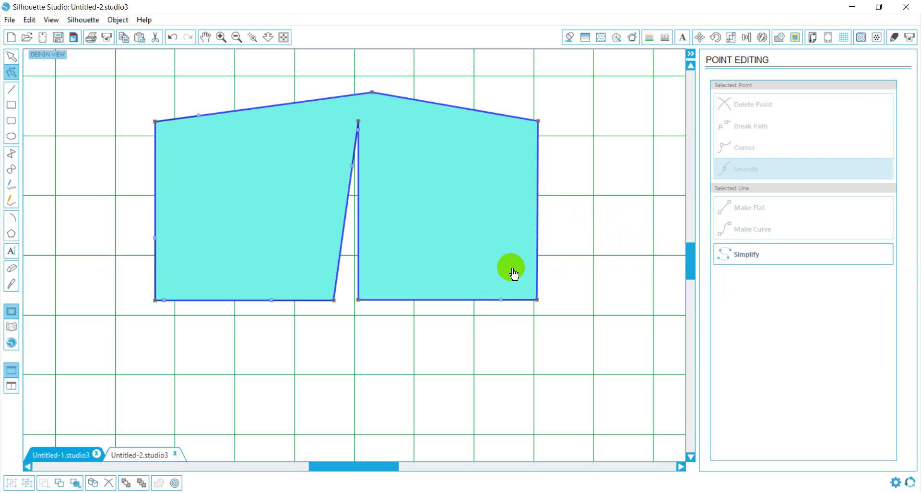
mouse_move(367, 302)
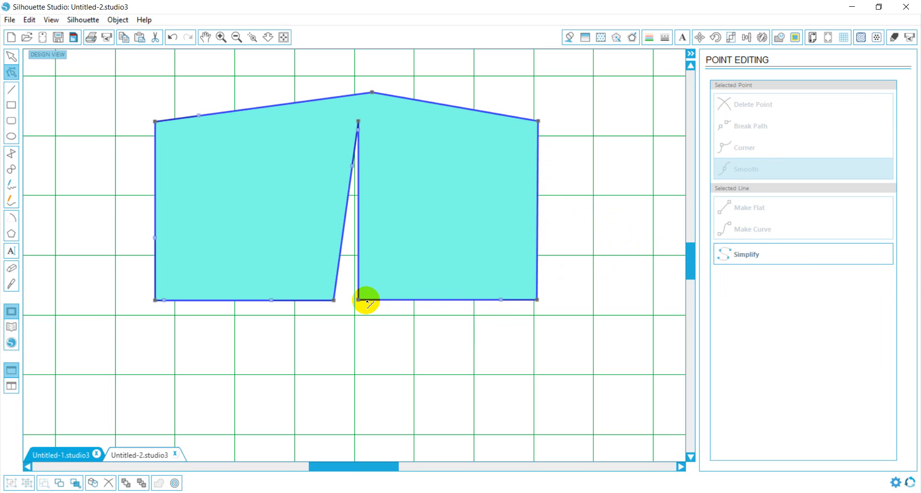
drag(357, 296, 402, 288)
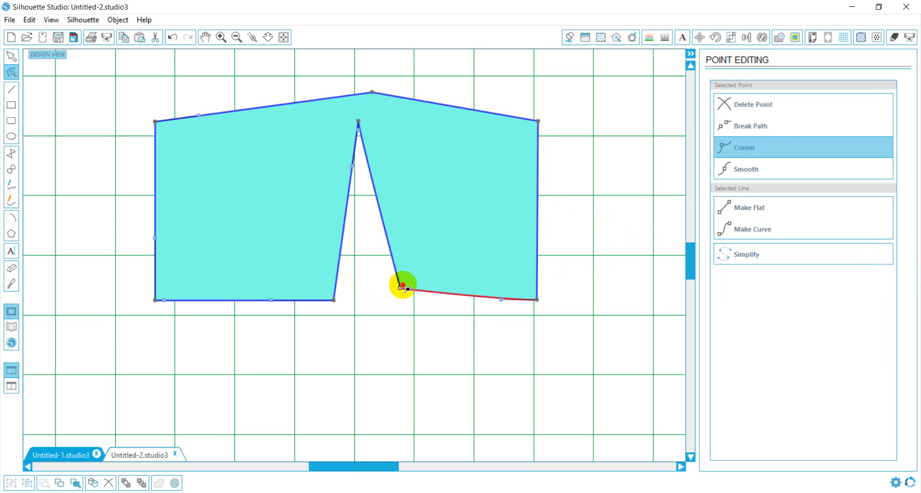
drag(403, 287, 428, 213)
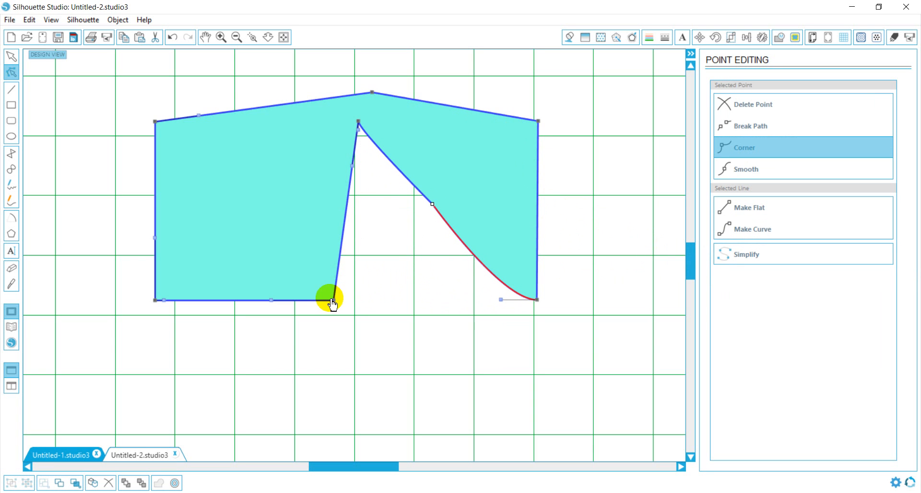
drag(332, 302, 288, 221)
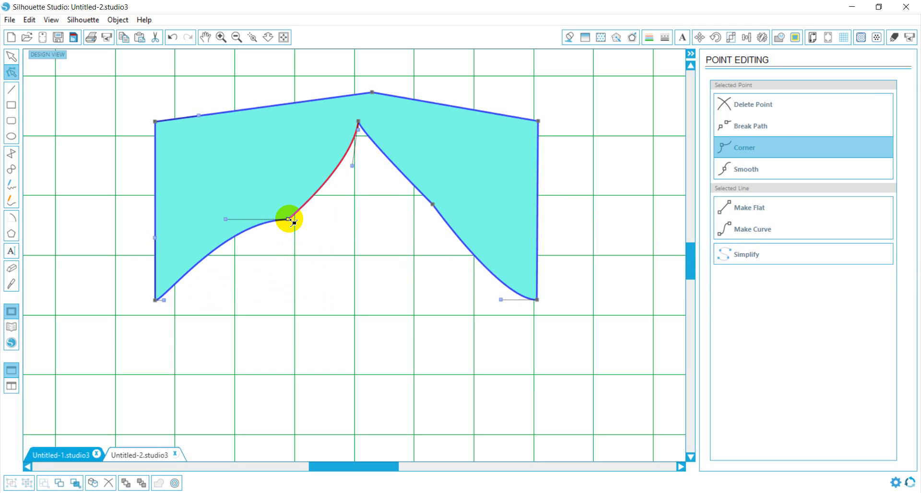